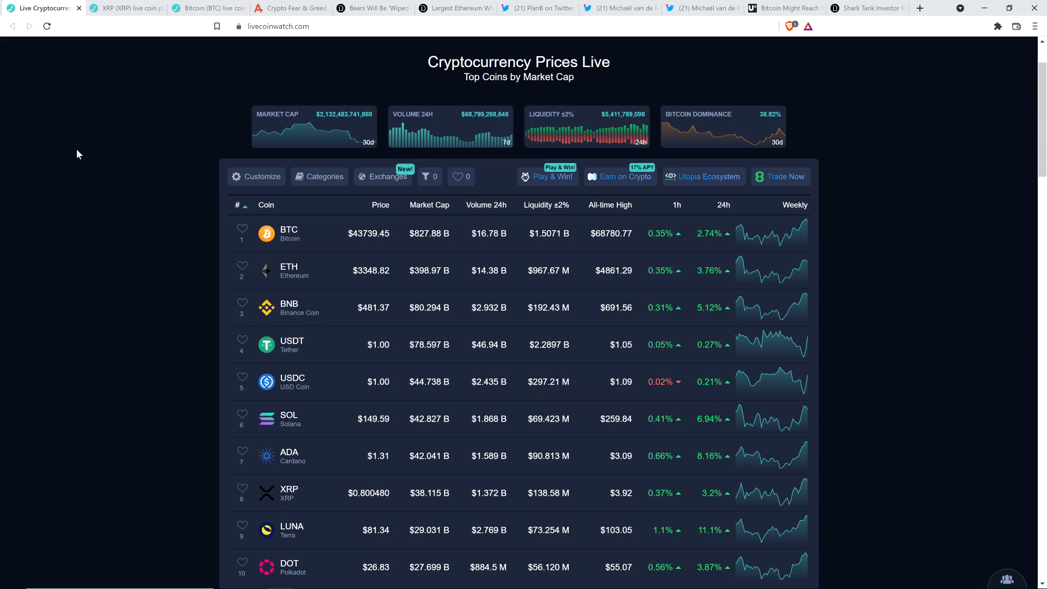
mouse_move(162, 274)
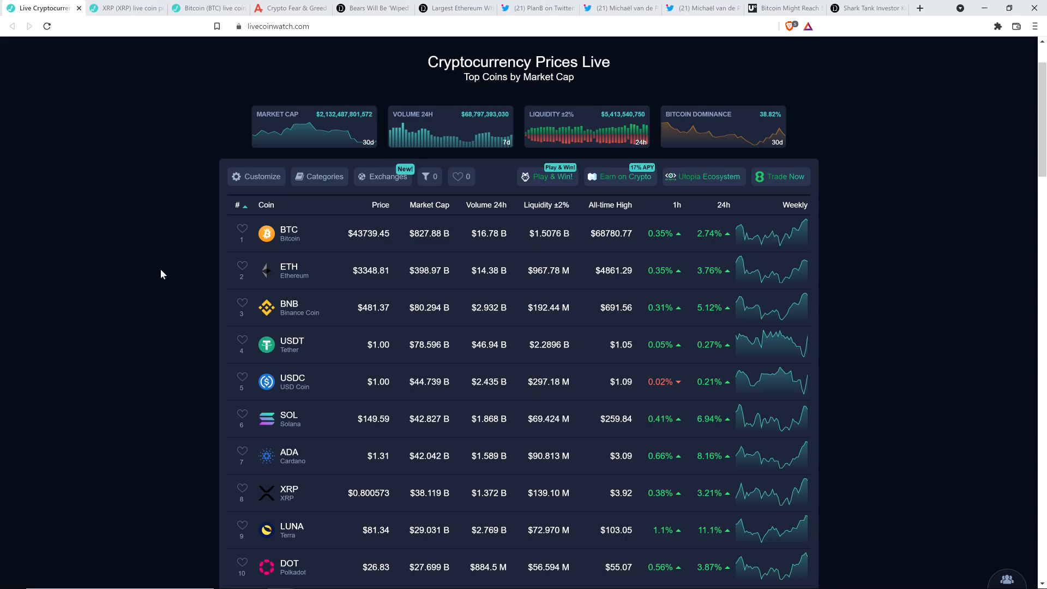
mouse_move(253, 371)
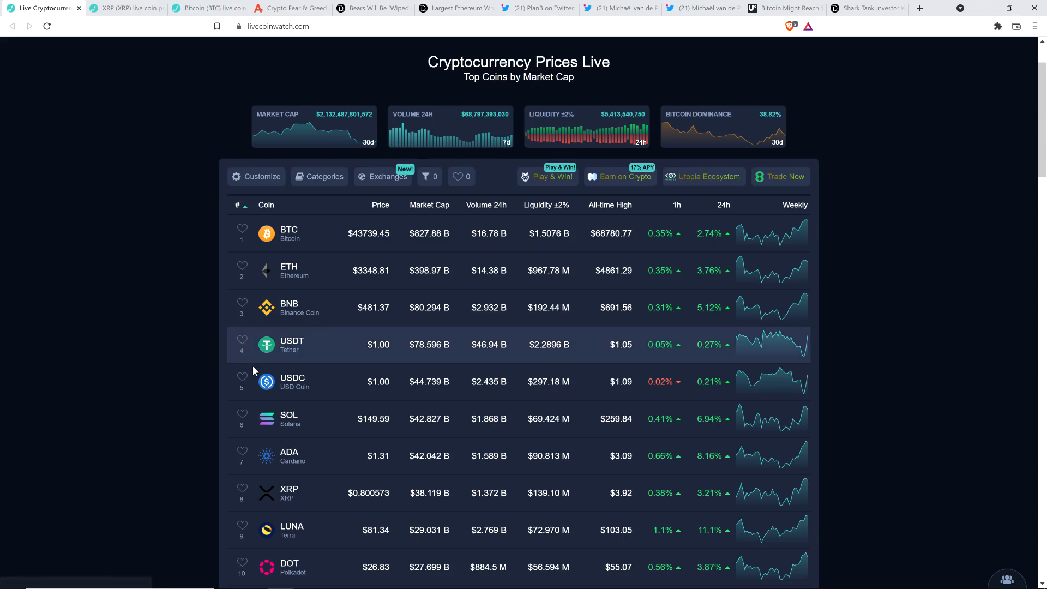
mouse_move(103, 215)
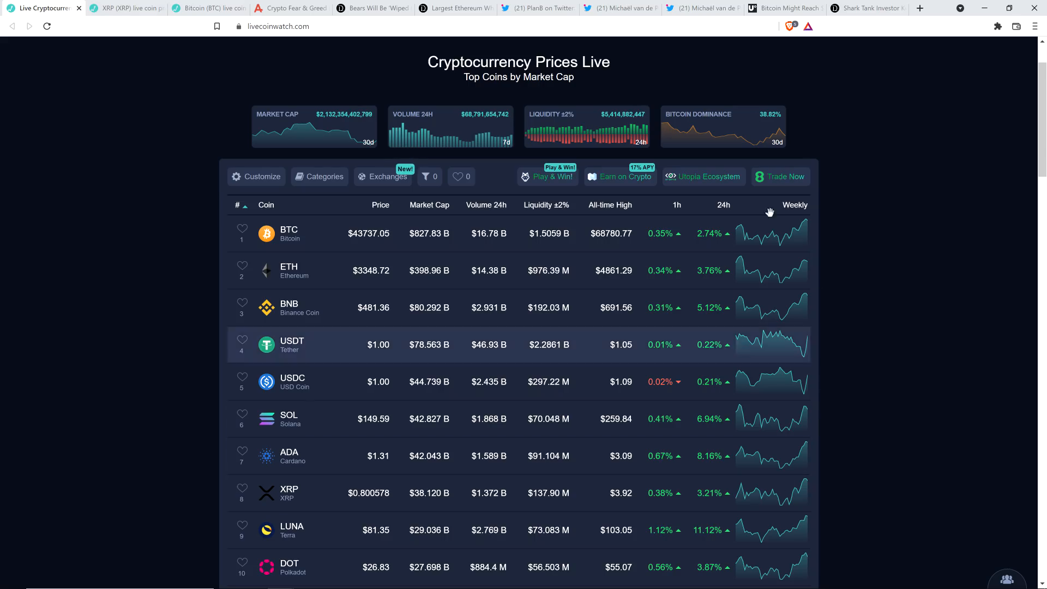
mouse_move(787, 194)
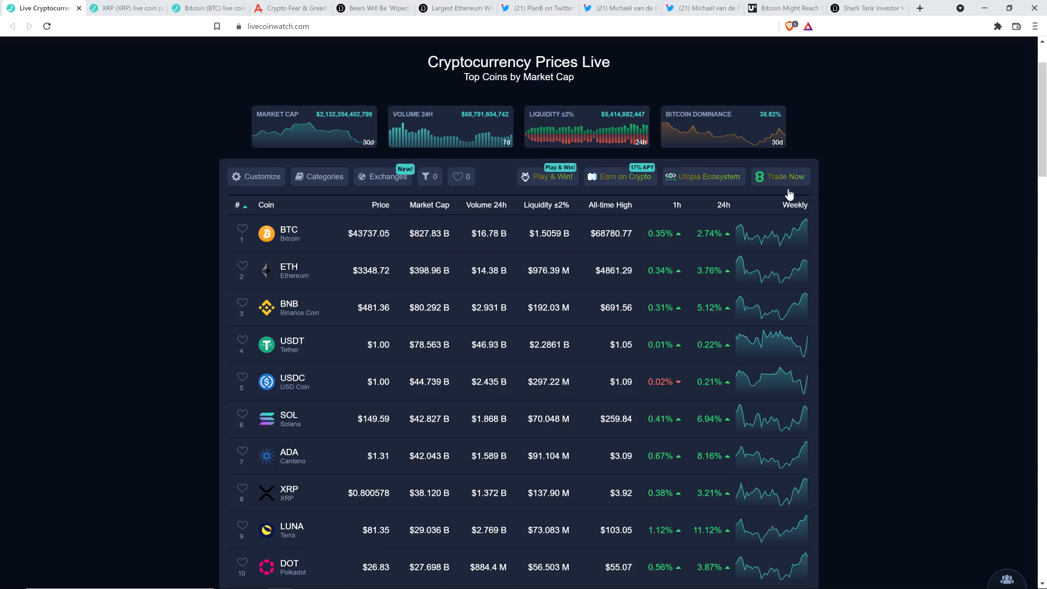
mouse_move(793, 221)
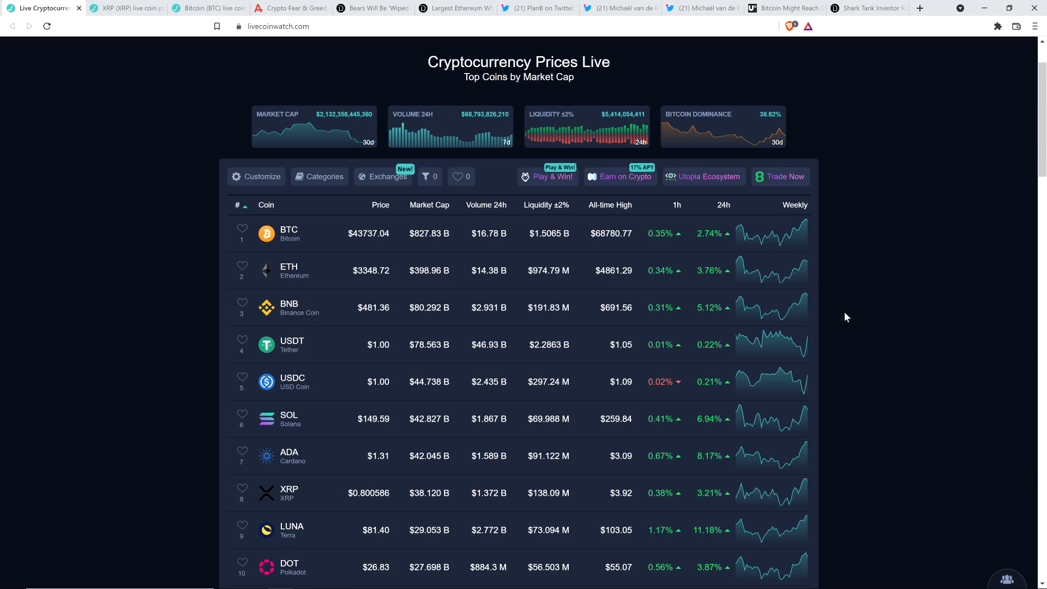
mouse_move(123, 239)
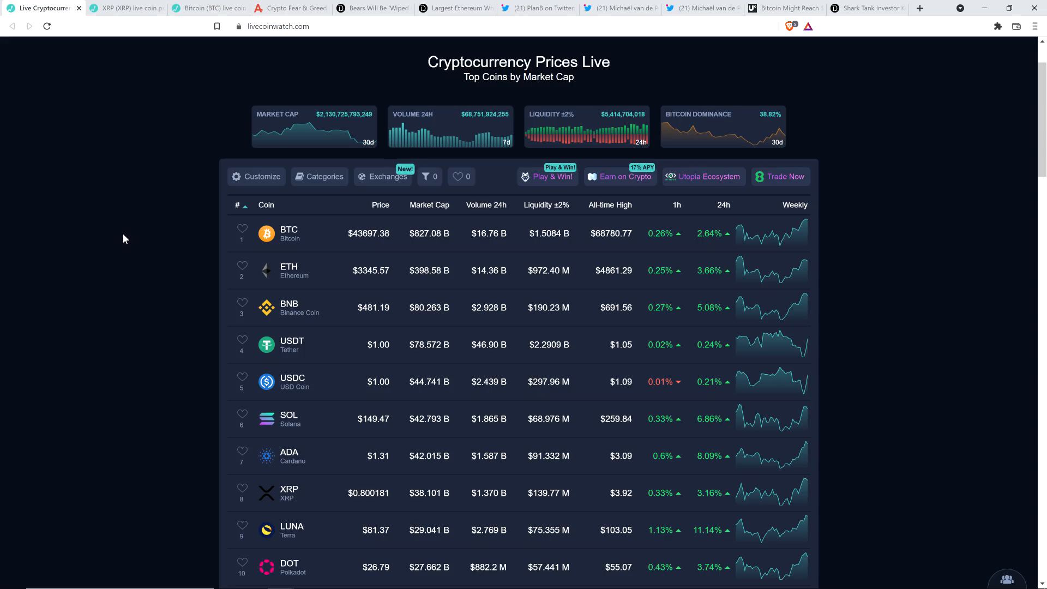
mouse_move(100, 201)
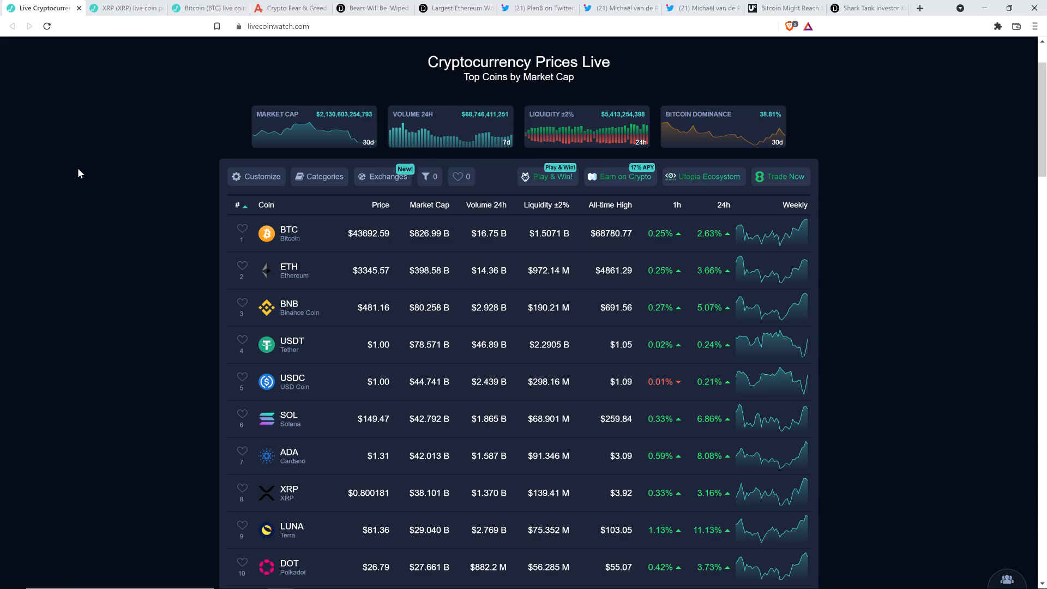
mouse_move(92, 179)
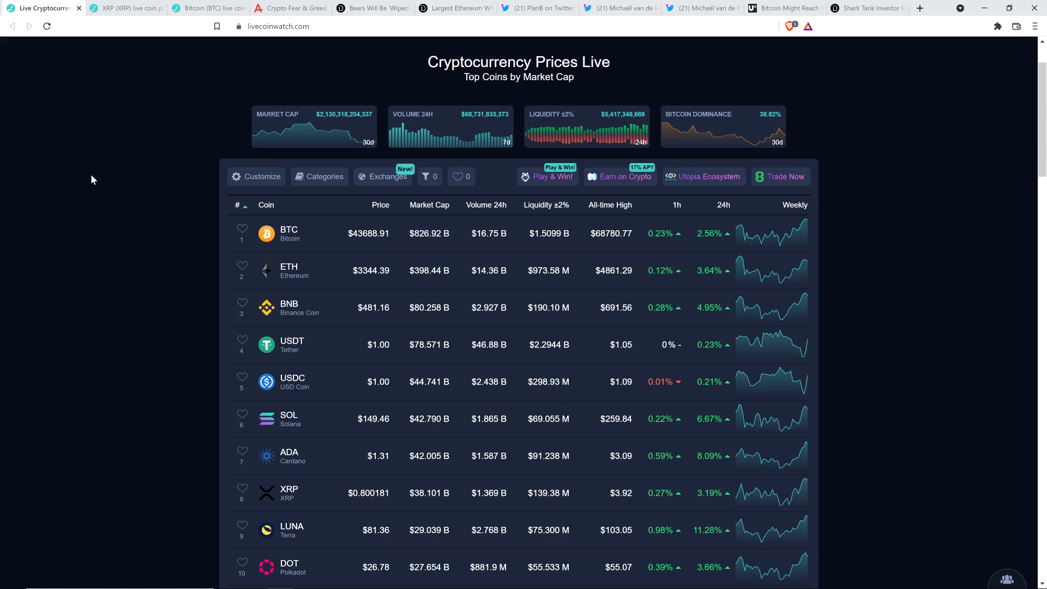
mouse_move(197, 46)
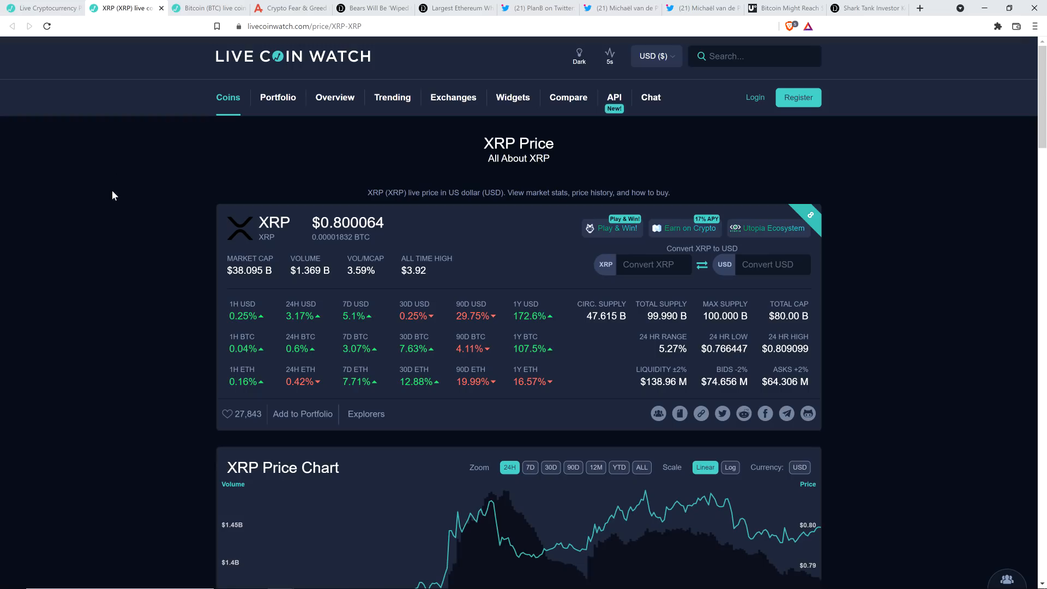
mouse_move(118, 181)
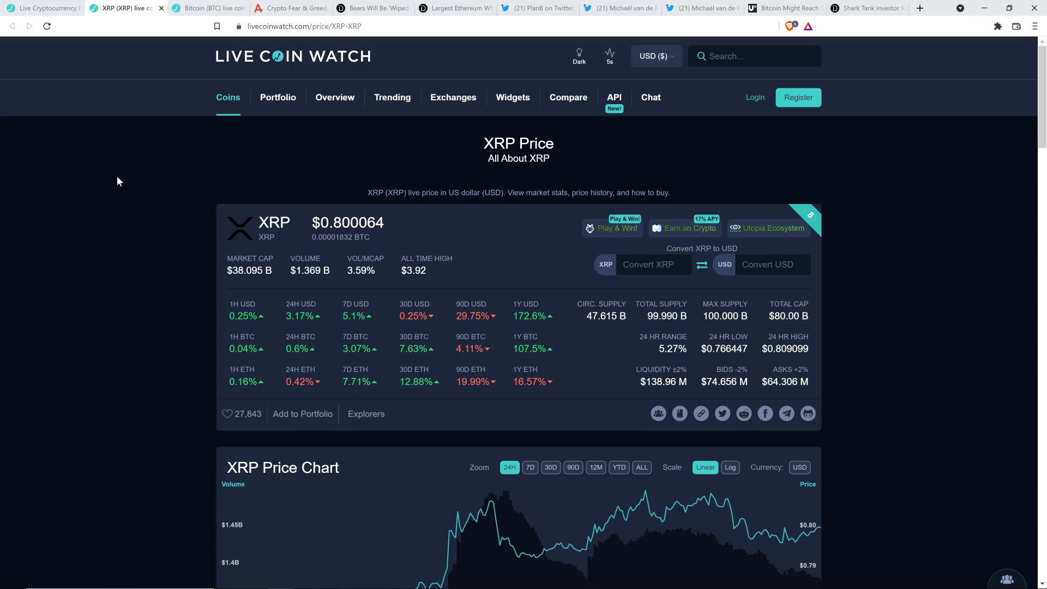
View the Bitcoin price page, then the Crypto Fear & Greed Index showing Extreme Fear at 21
click(207, 8)
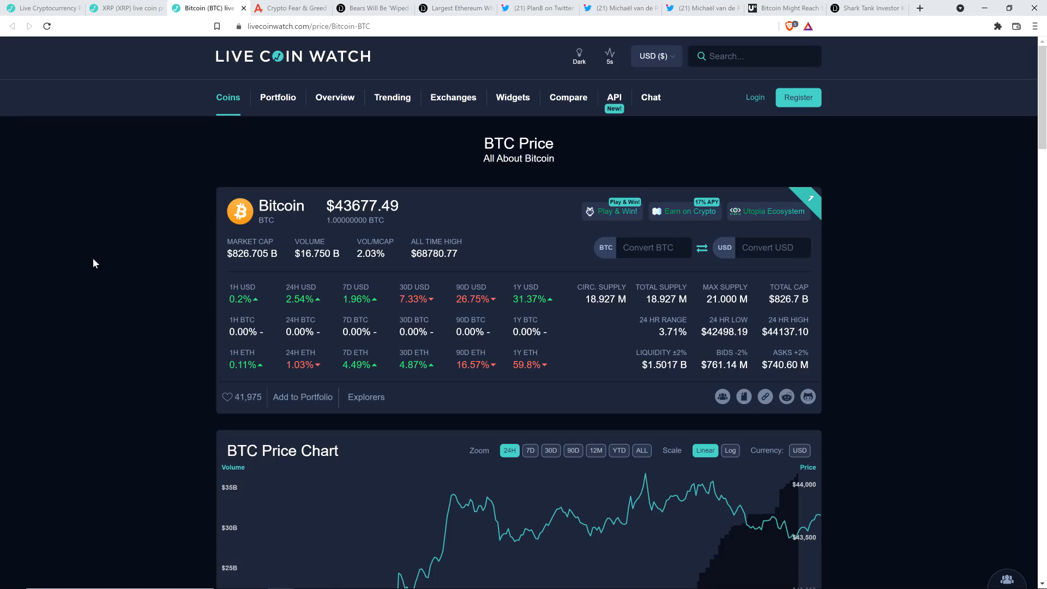
mouse_move(75, 245)
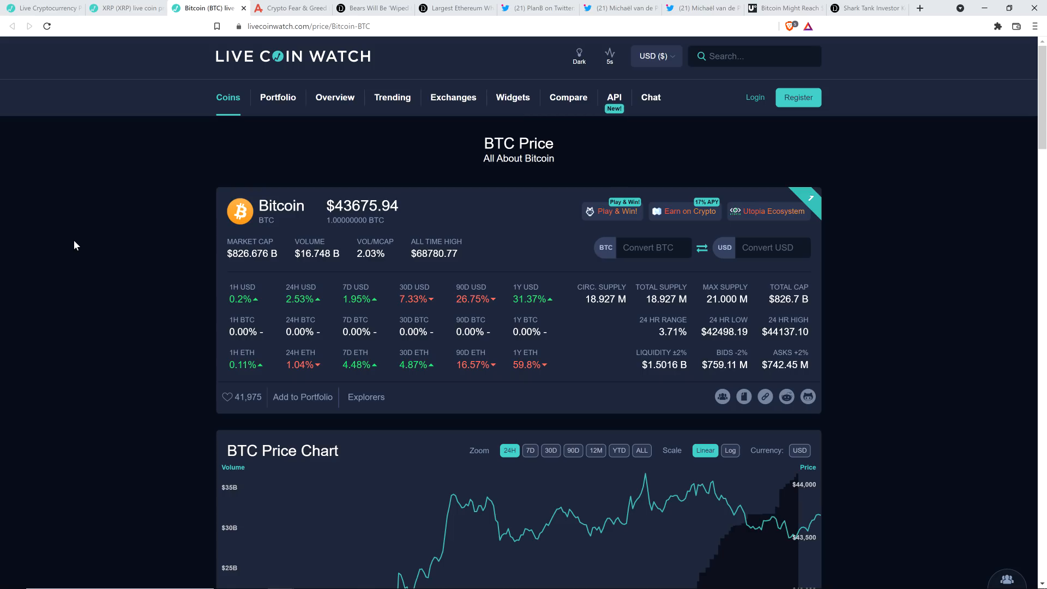
click(291, 8)
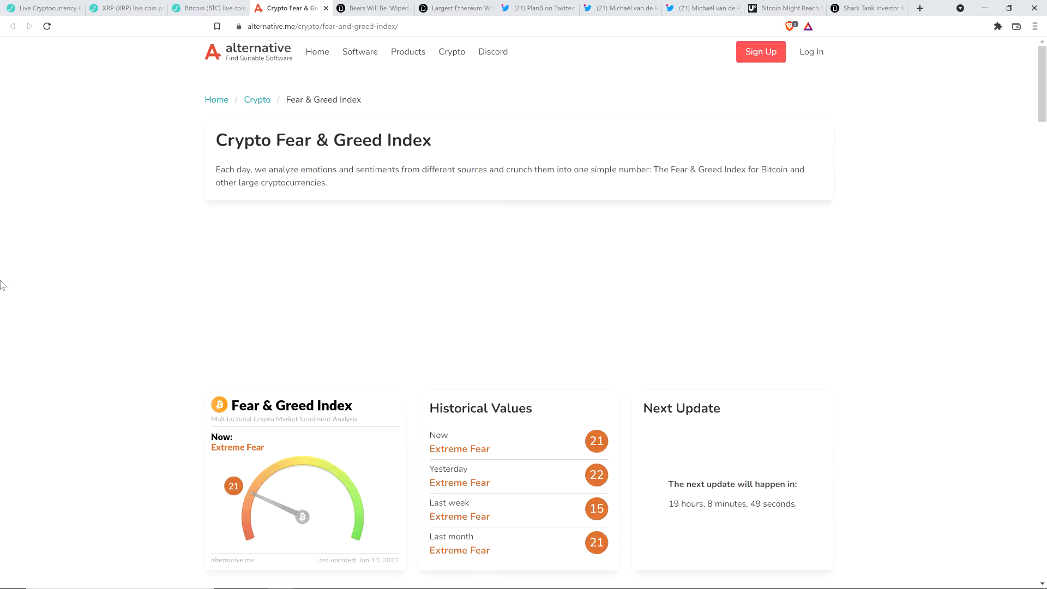
mouse_move(71, 204)
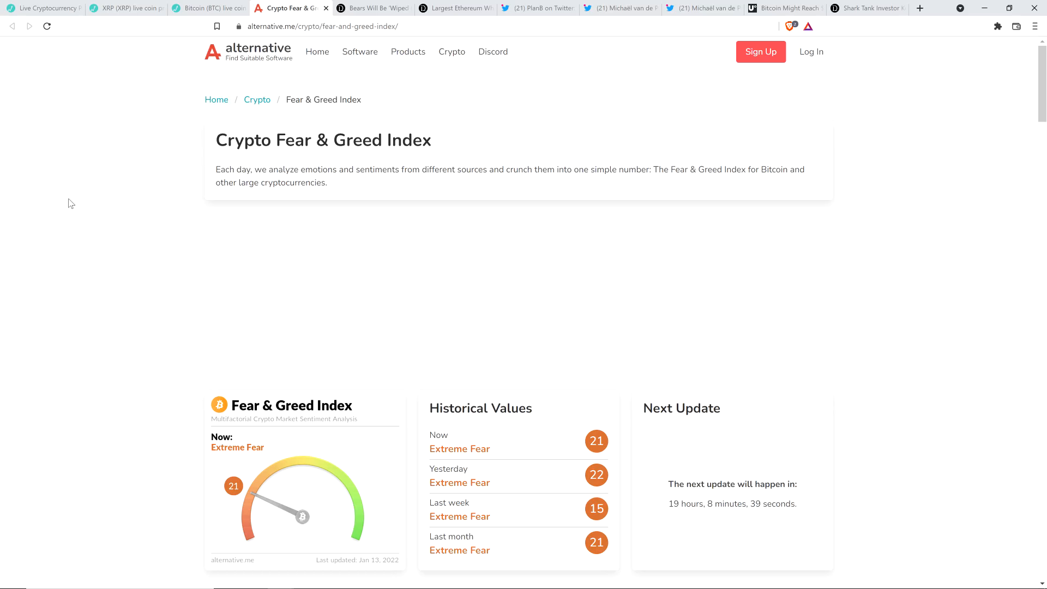
mouse_move(97, 179)
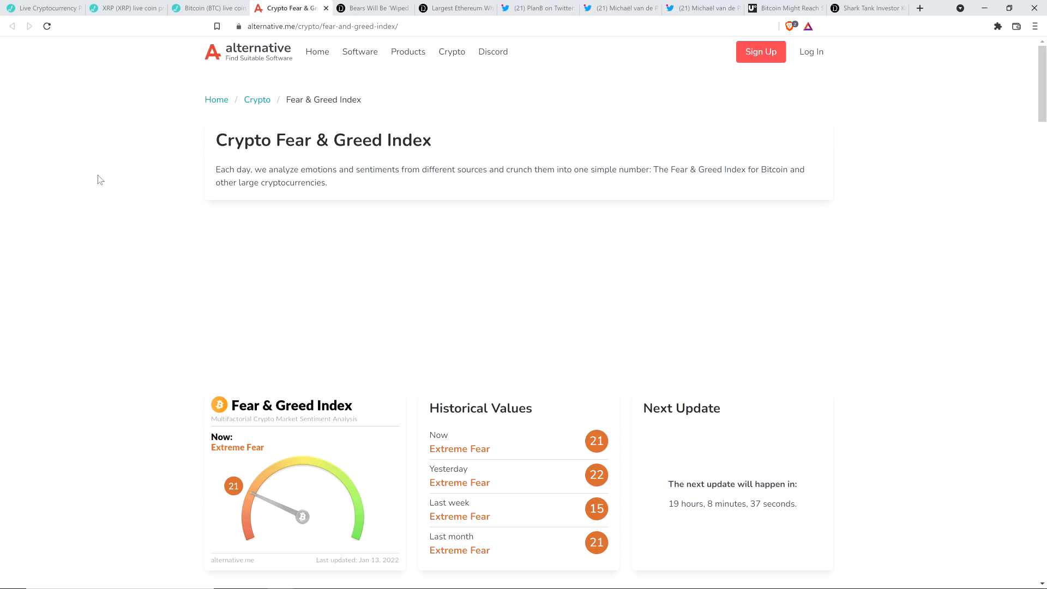
mouse_move(359, 51)
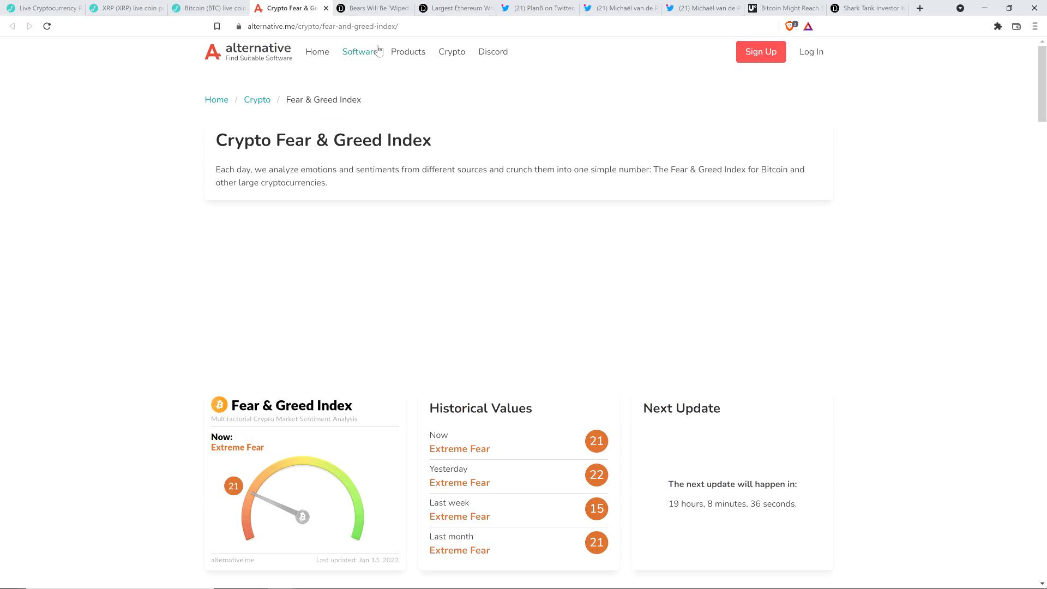
Bring up the Daily HODL article 'Bears Will Be Wiped Clean When Ethereum and Other Altcoins Bounce'
click(372, 8)
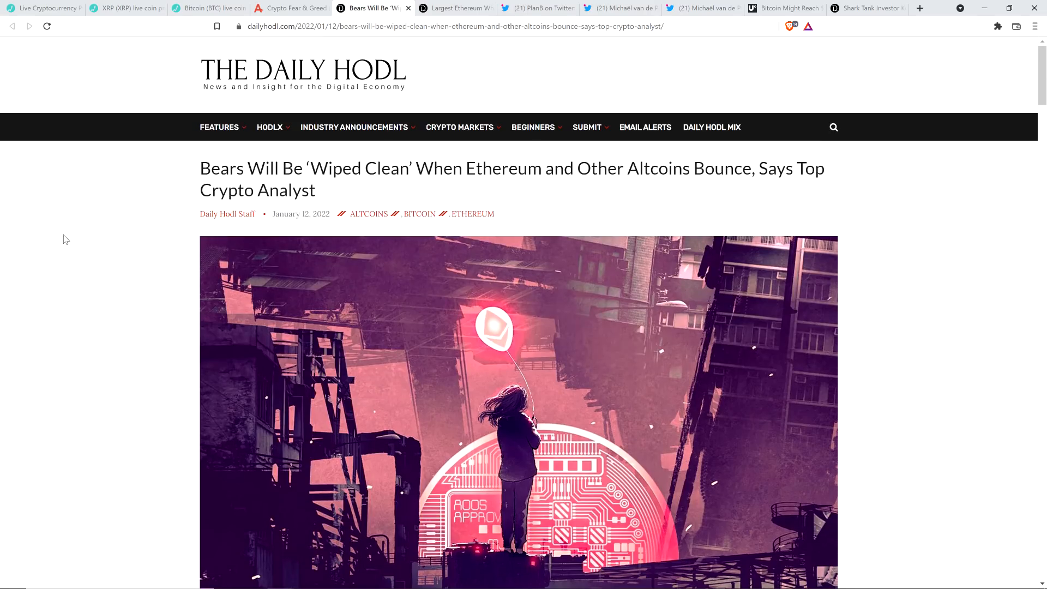
mouse_move(43, 258)
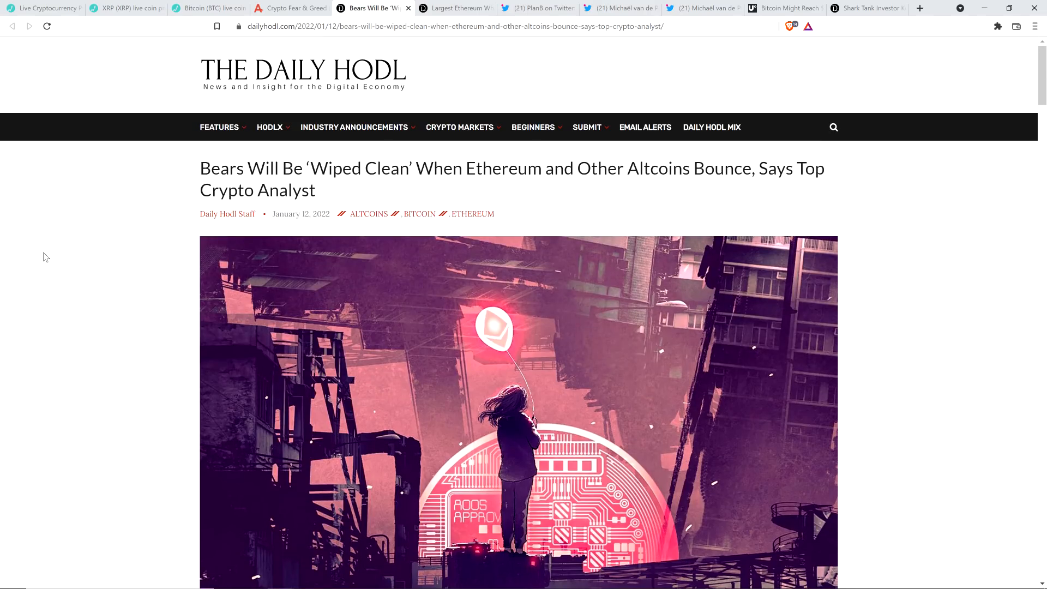
mouse_move(53, 260)
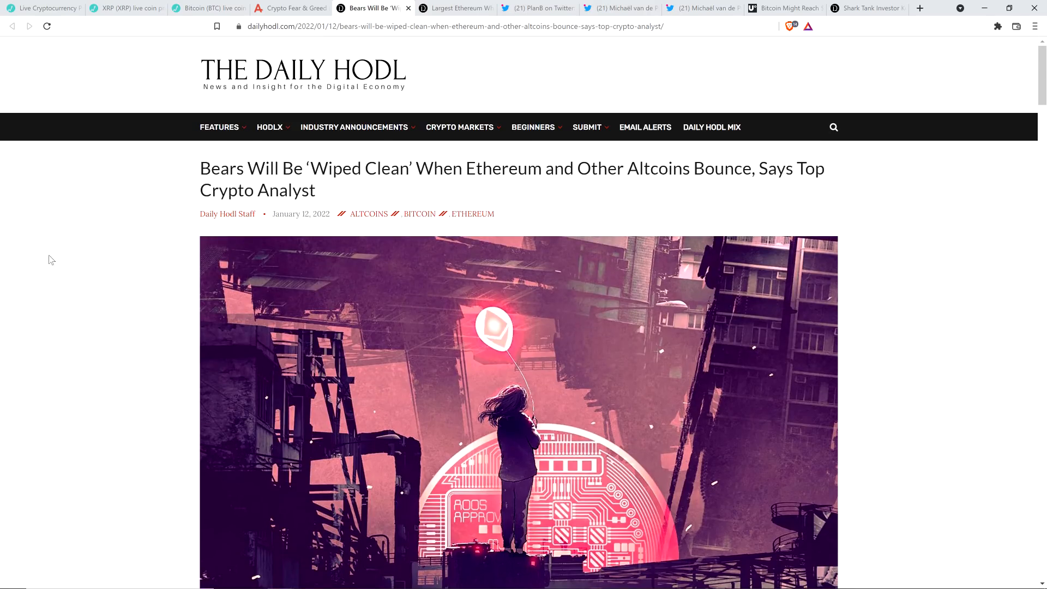
Read the bears-wiped-clean article down past the ETH/USD and ETH/BTC charts to the Open Interest section
scroll(down, 3)
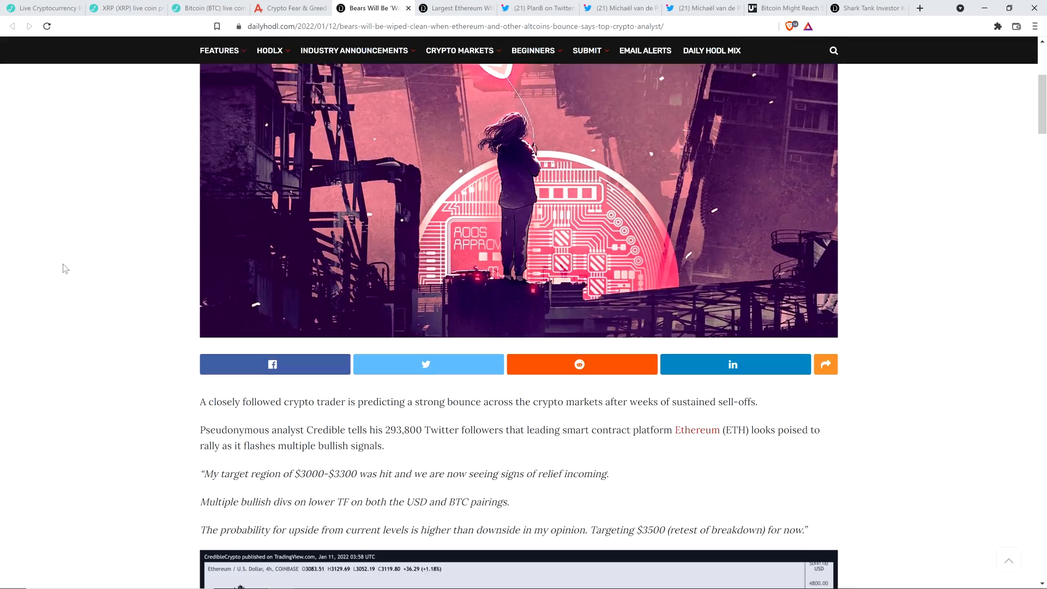
scroll(down, 3)
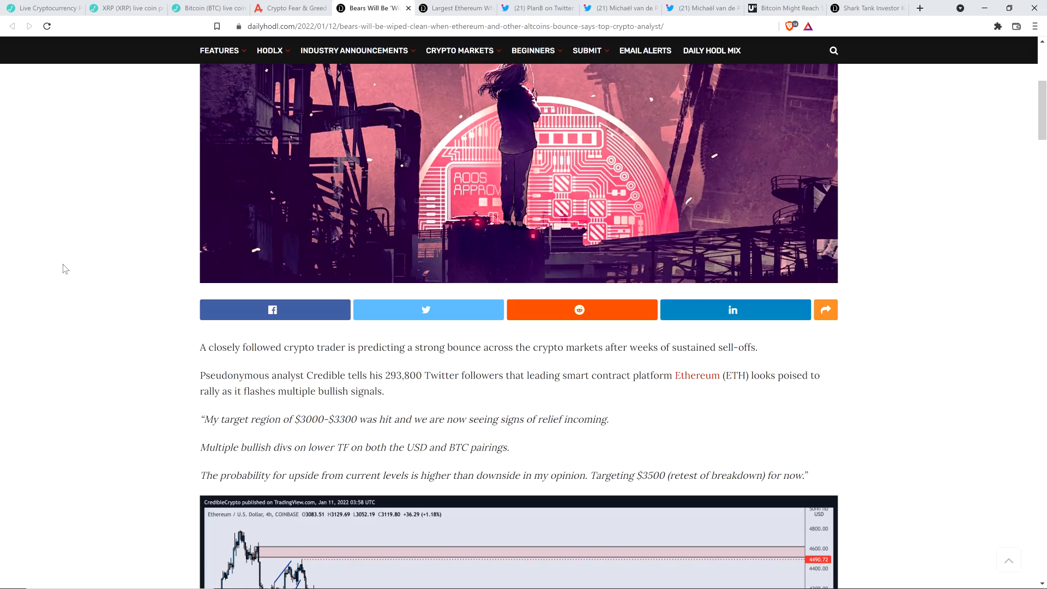
scroll(down, 3)
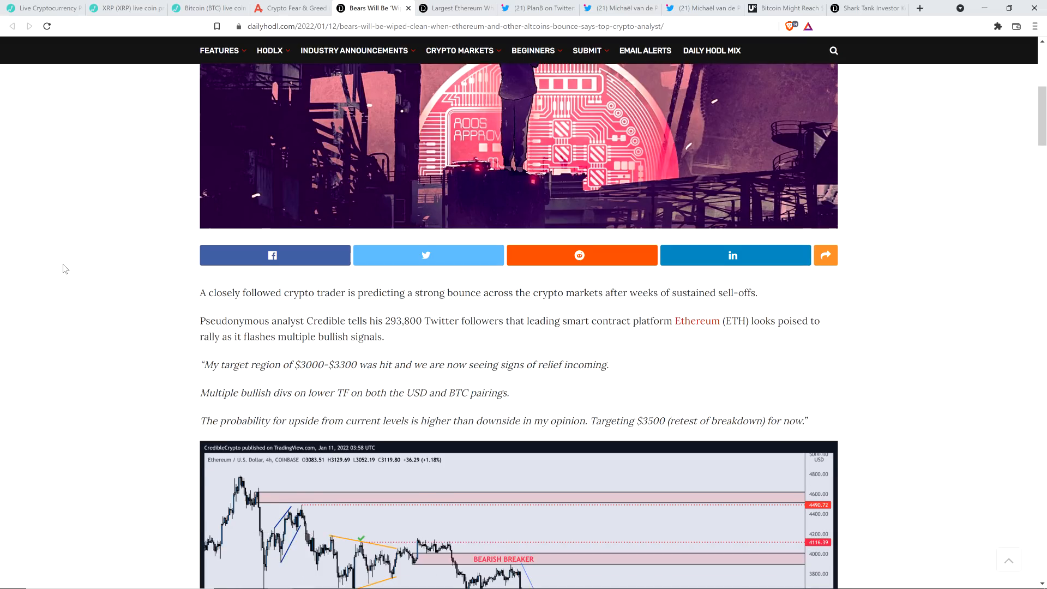
click(40, 8)
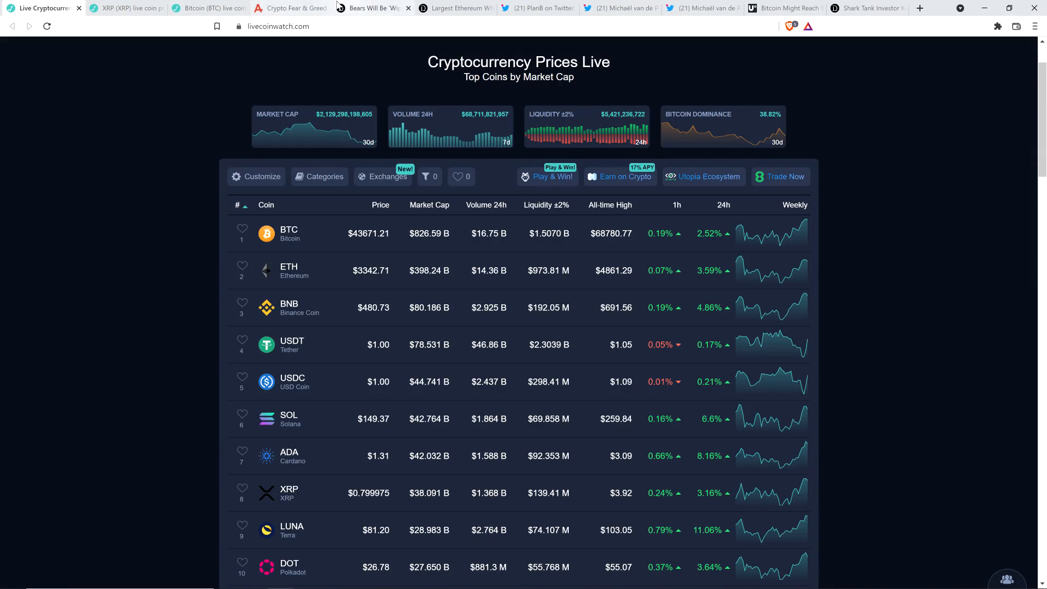
click(372, 8)
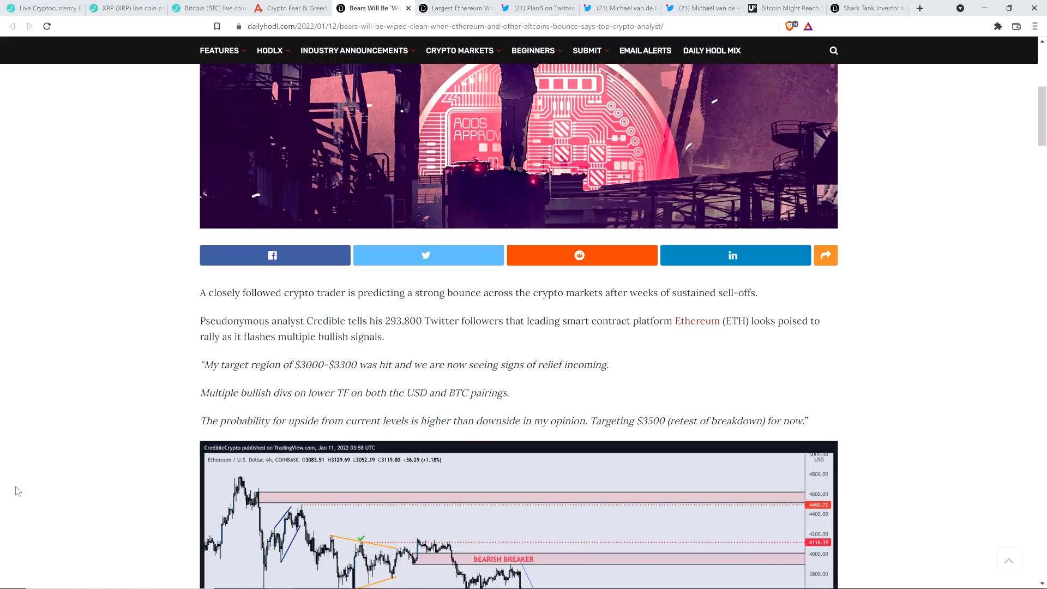
scroll(down, 3)
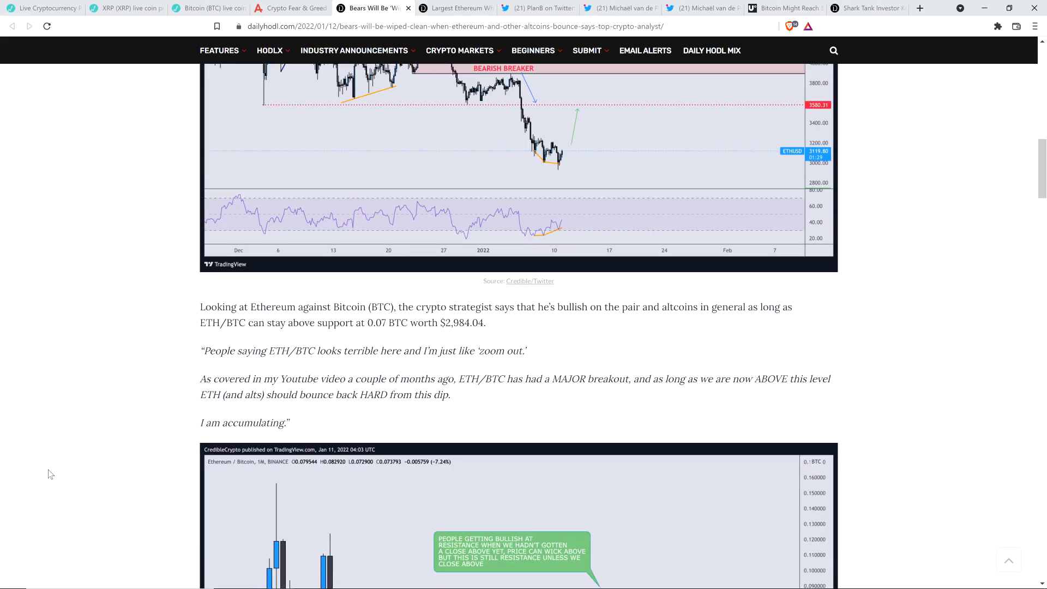
scroll(down, 3)
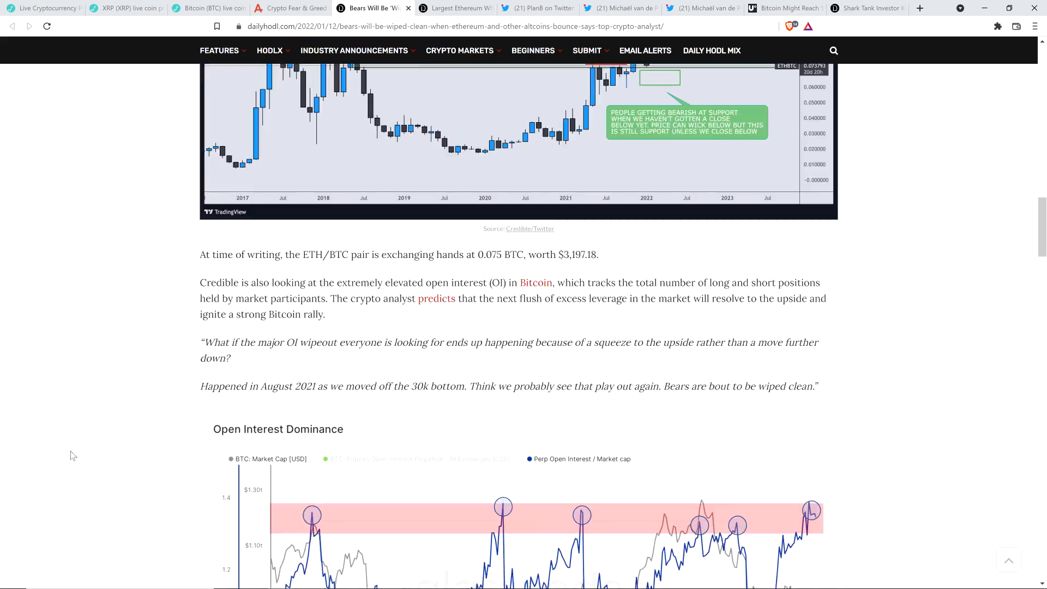
mouse_move(78, 454)
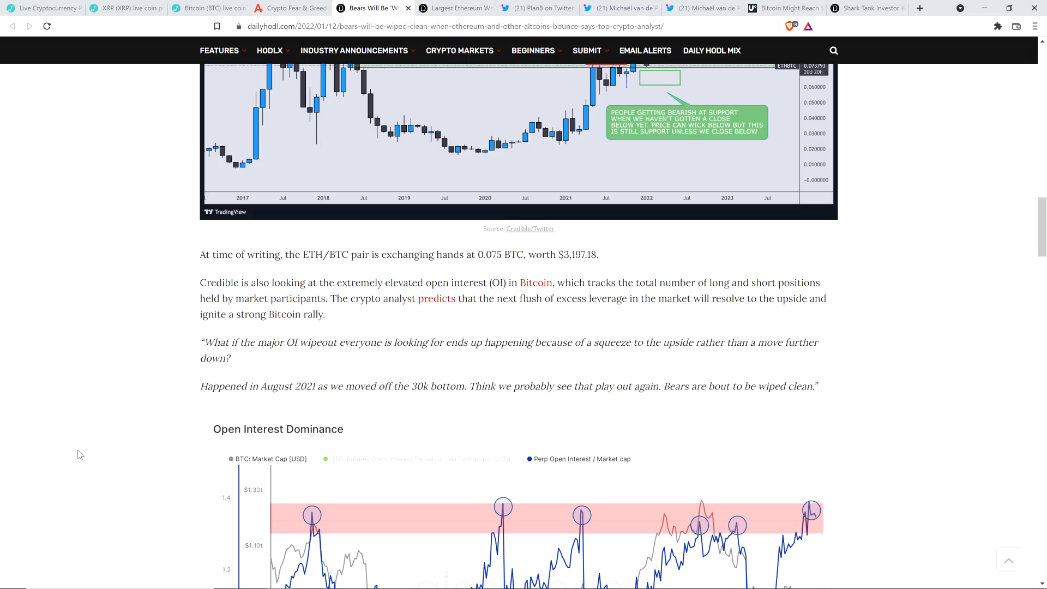
mouse_move(80, 214)
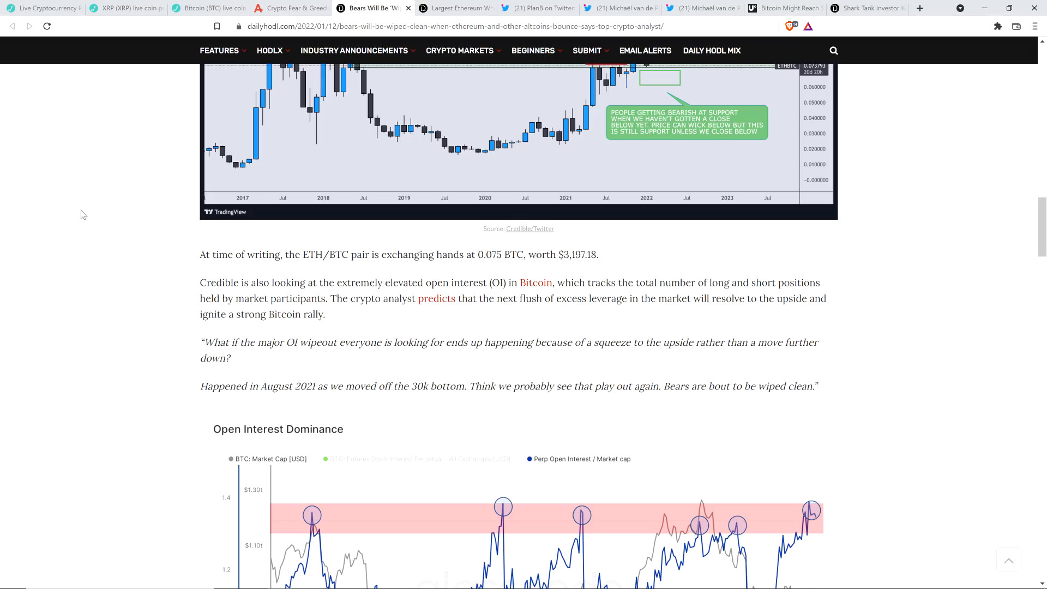
mouse_move(87, 223)
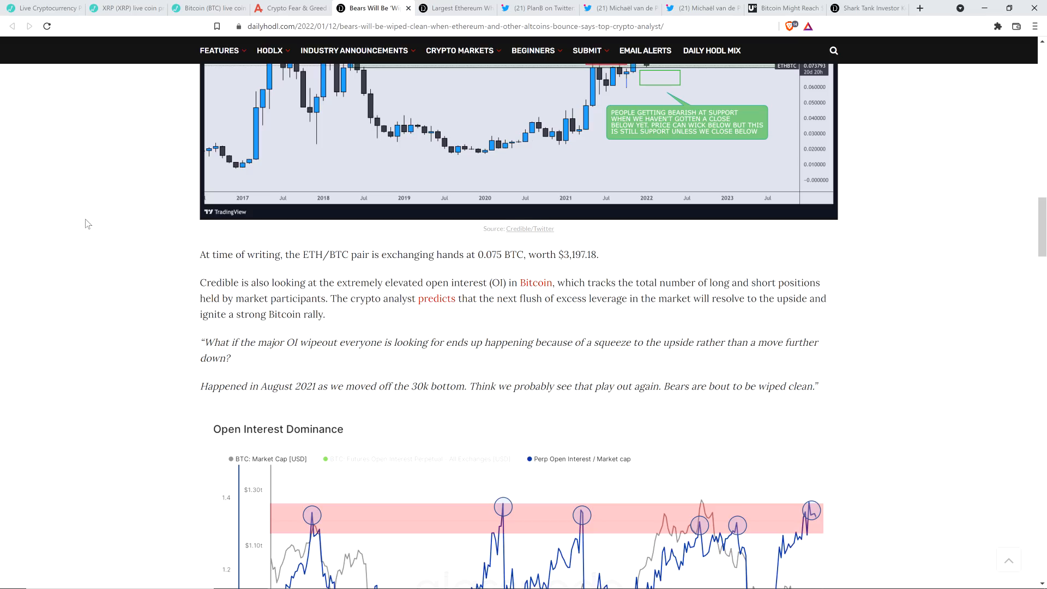
mouse_move(92, 259)
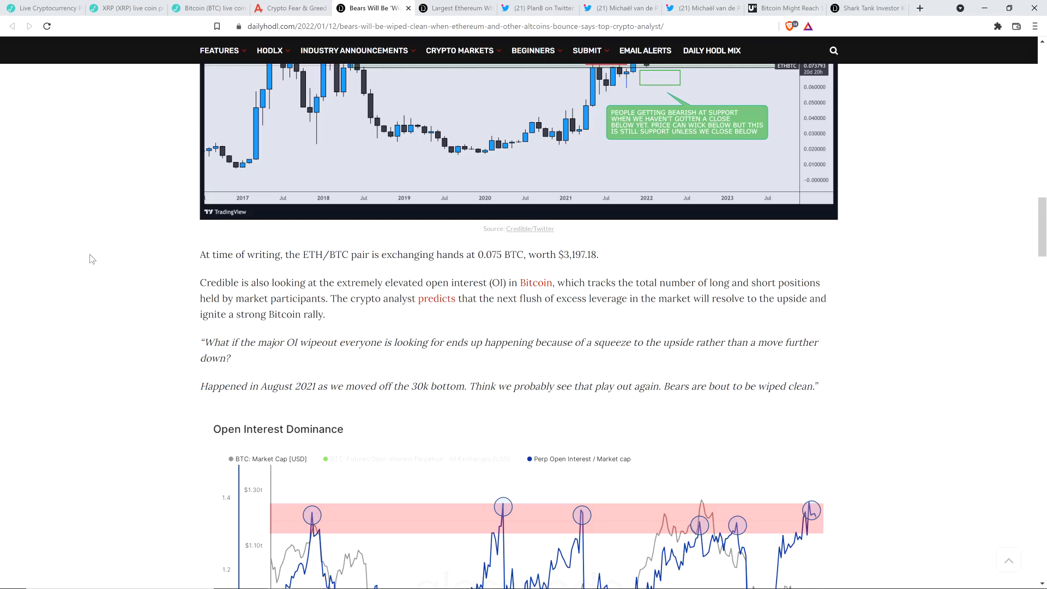
mouse_move(72, 243)
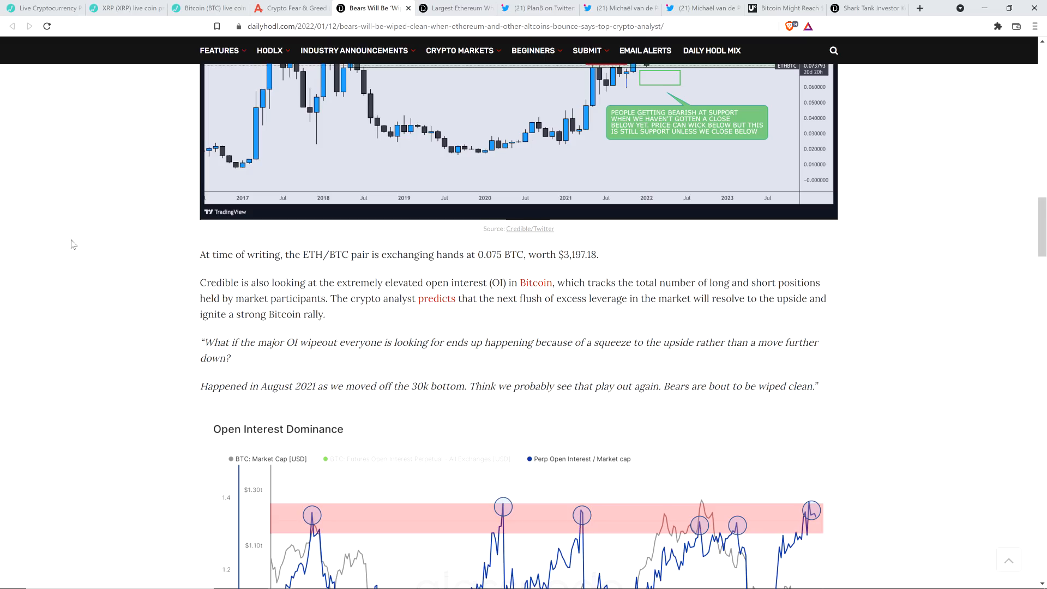
mouse_move(96, 186)
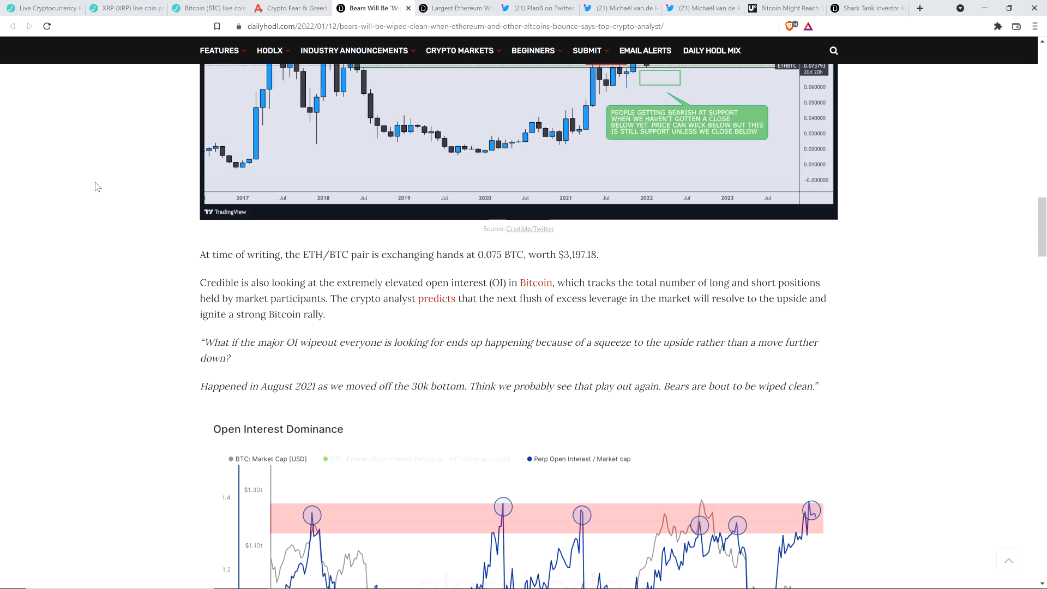
mouse_move(79, 192)
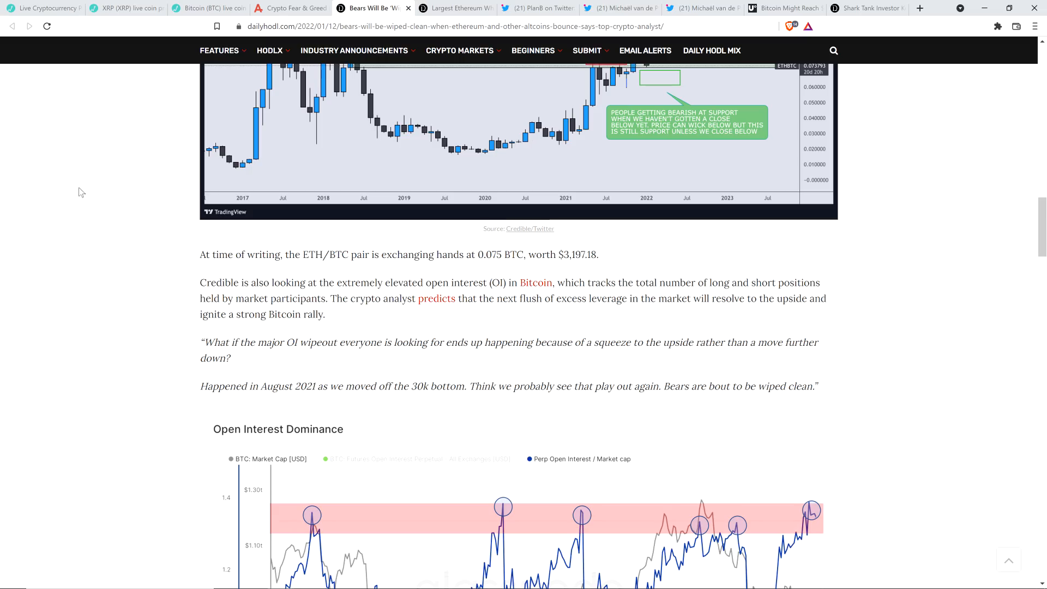
mouse_move(87, 186)
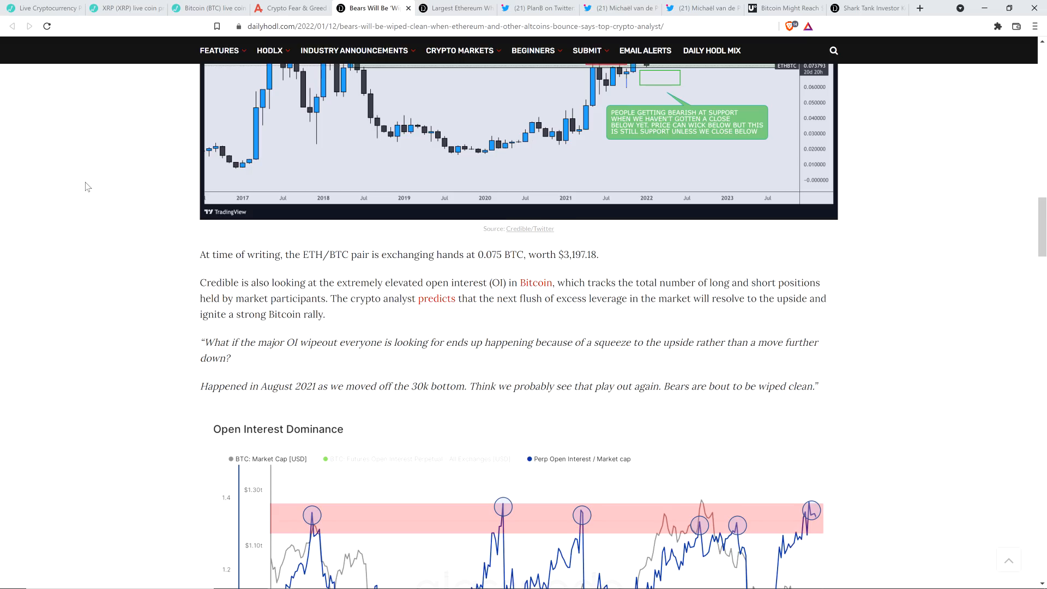
mouse_move(383, 115)
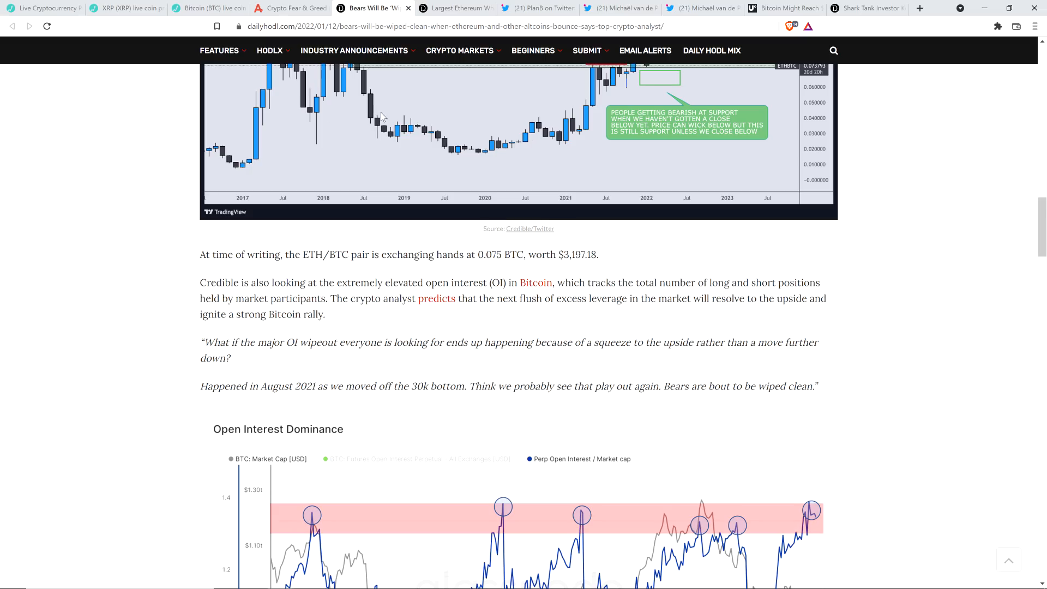
Bring up the Daily HODL article on Ethereum whales holding over $80 billion in ETH
click(457, 7)
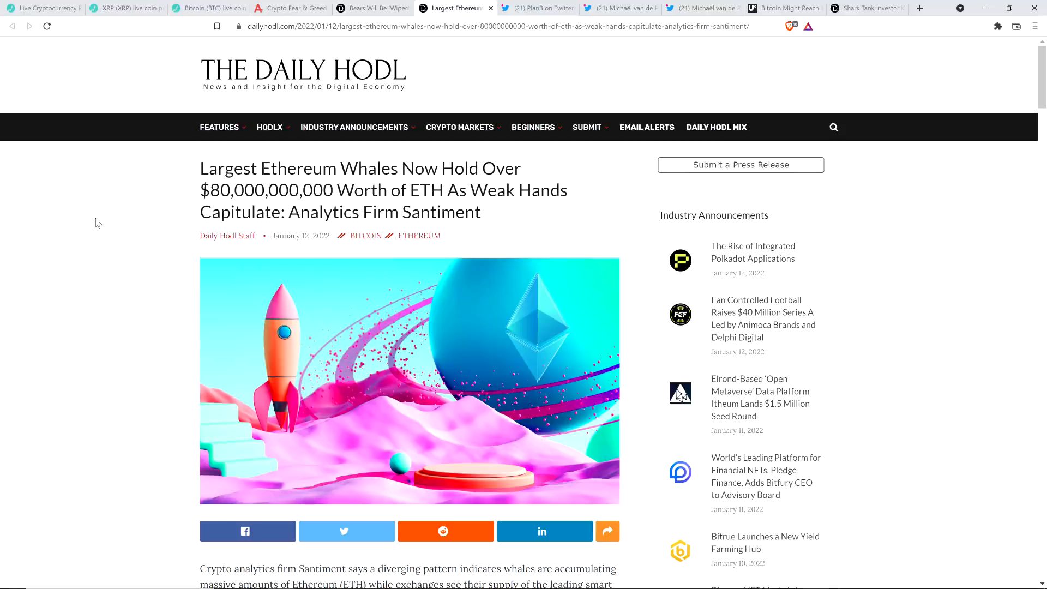
mouse_move(101, 231)
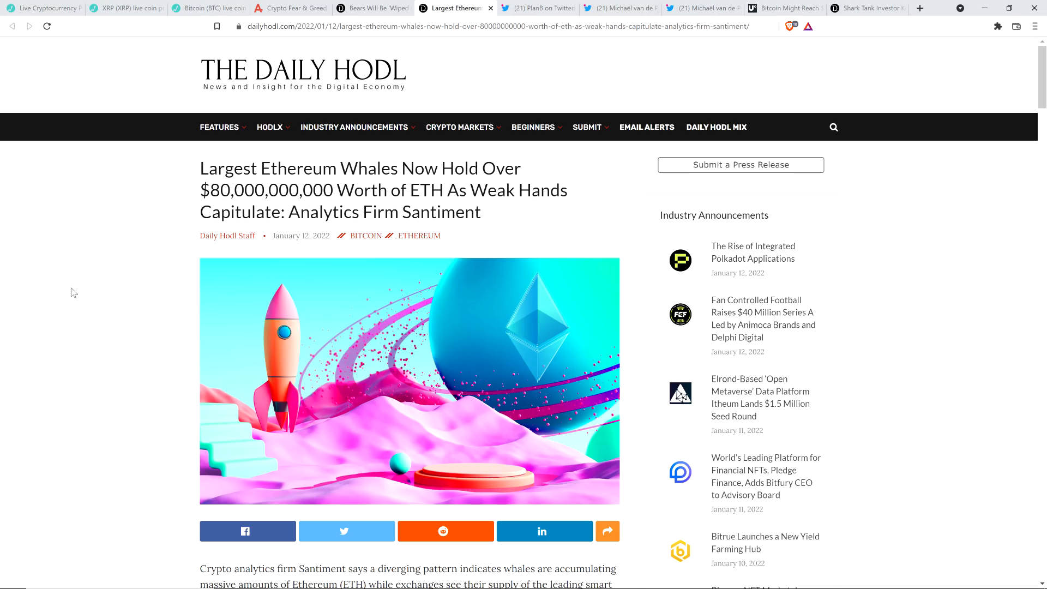
mouse_move(79, 292)
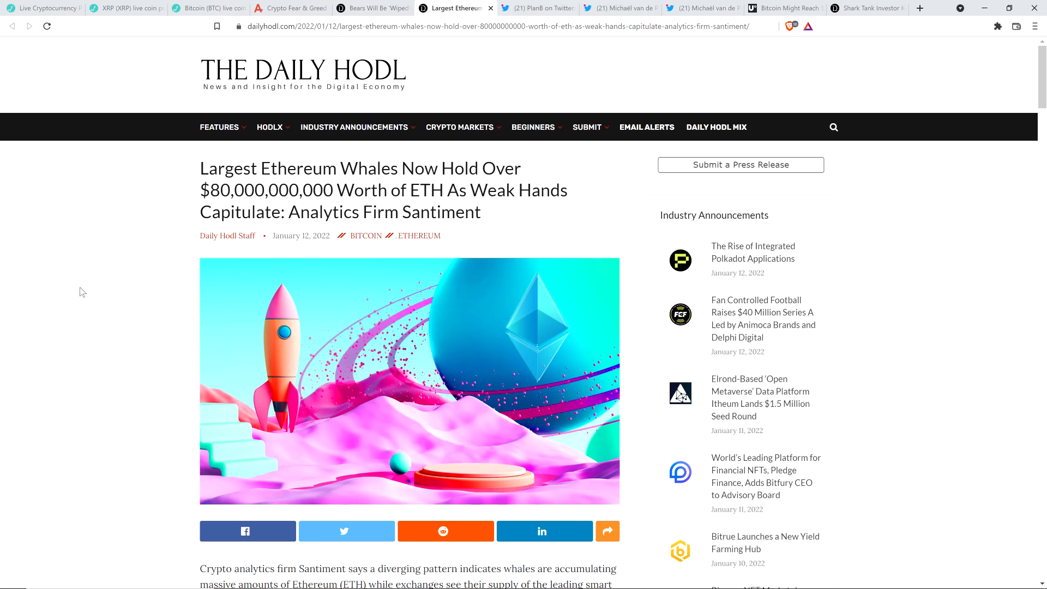
scroll(down, 3)
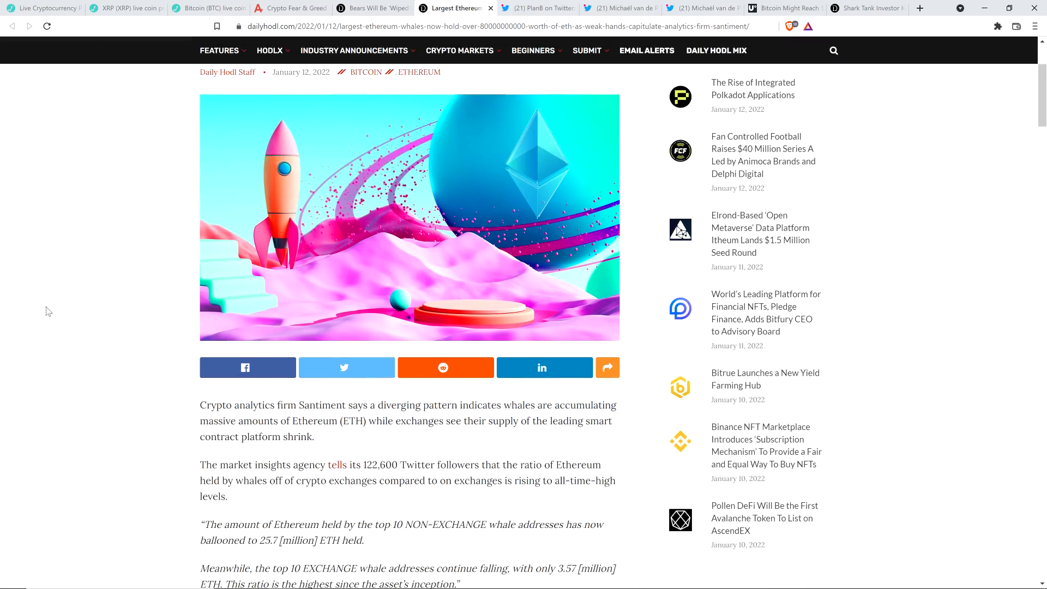
mouse_move(66, 277)
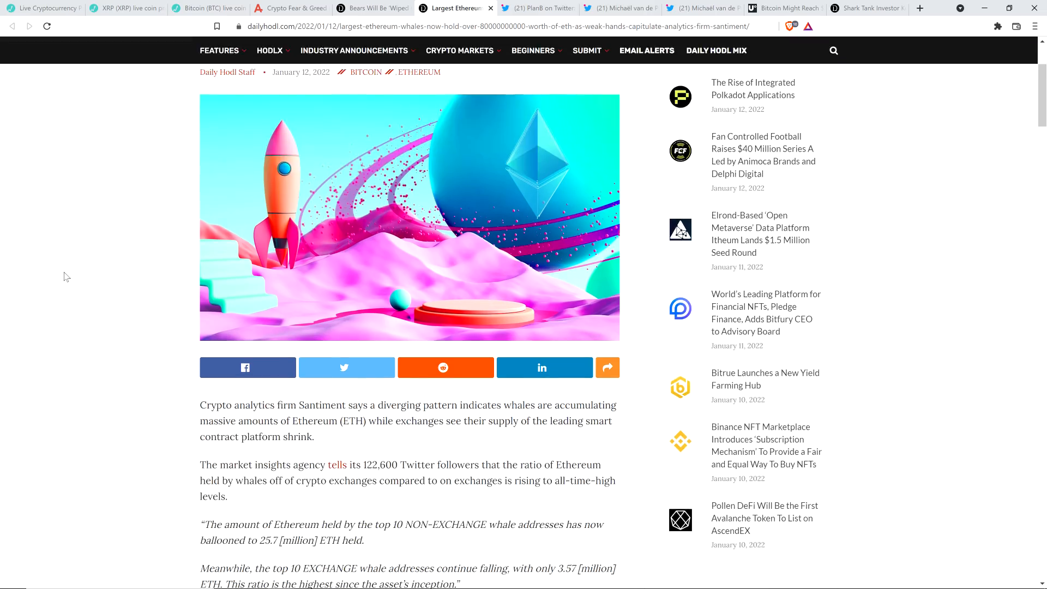
scroll(down, 3)
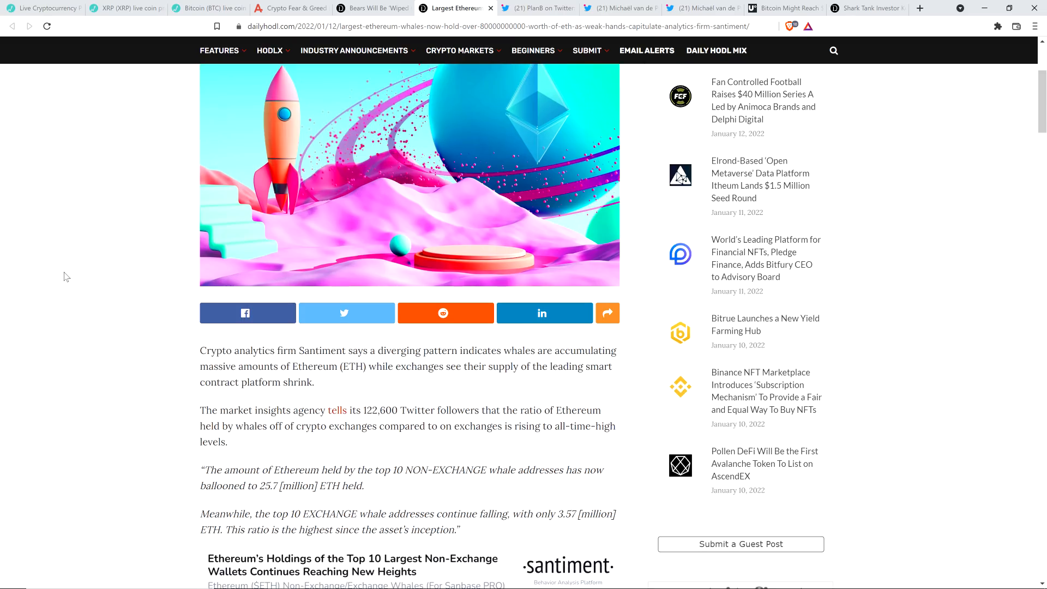
mouse_move(57, 292)
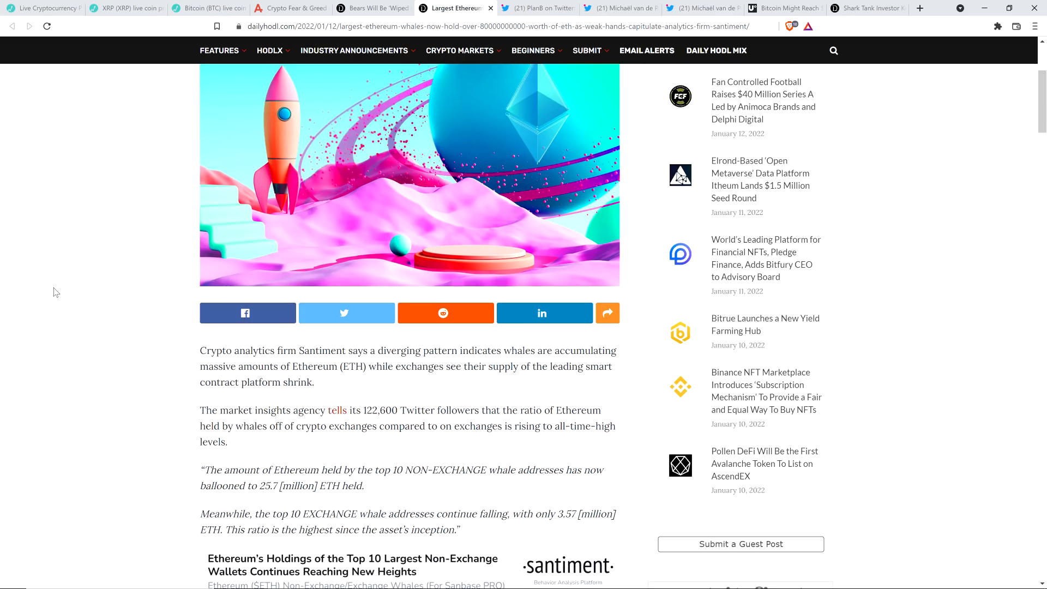
mouse_move(56, 186)
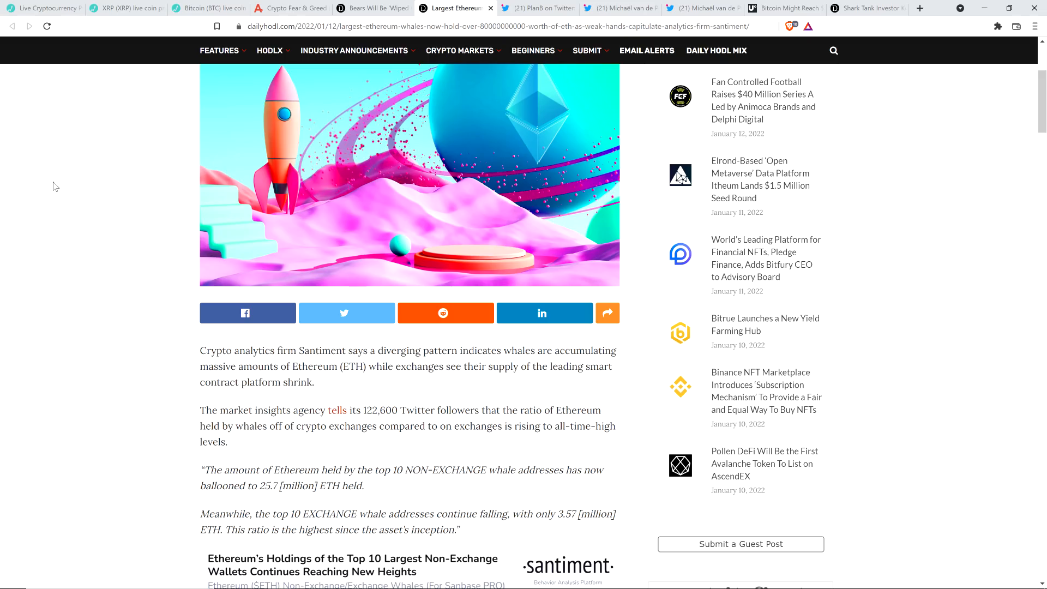
scroll(down, 3)
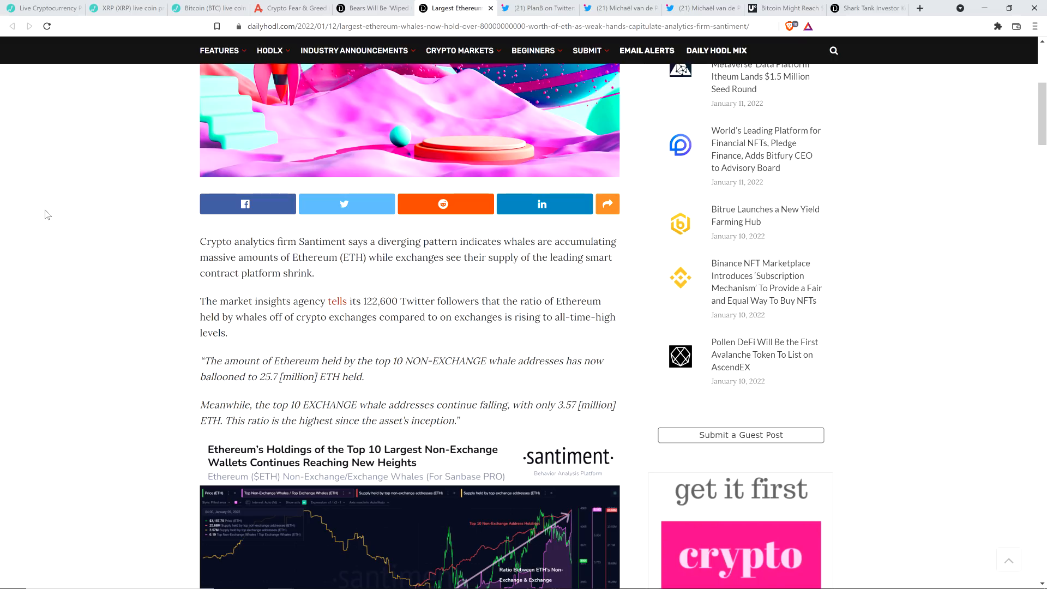
mouse_move(51, 182)
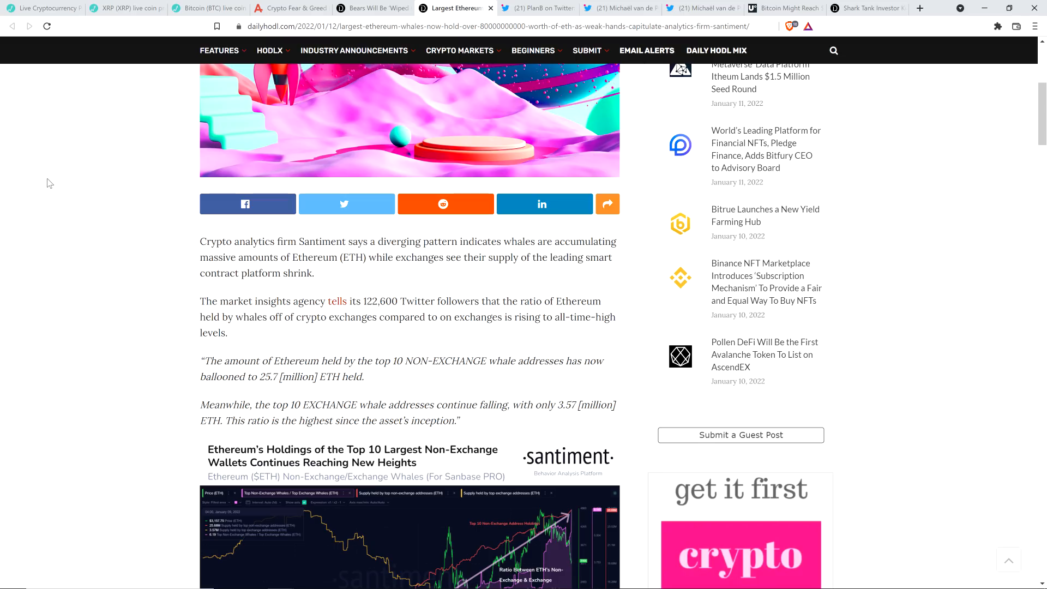
mouse_move(54, 174)
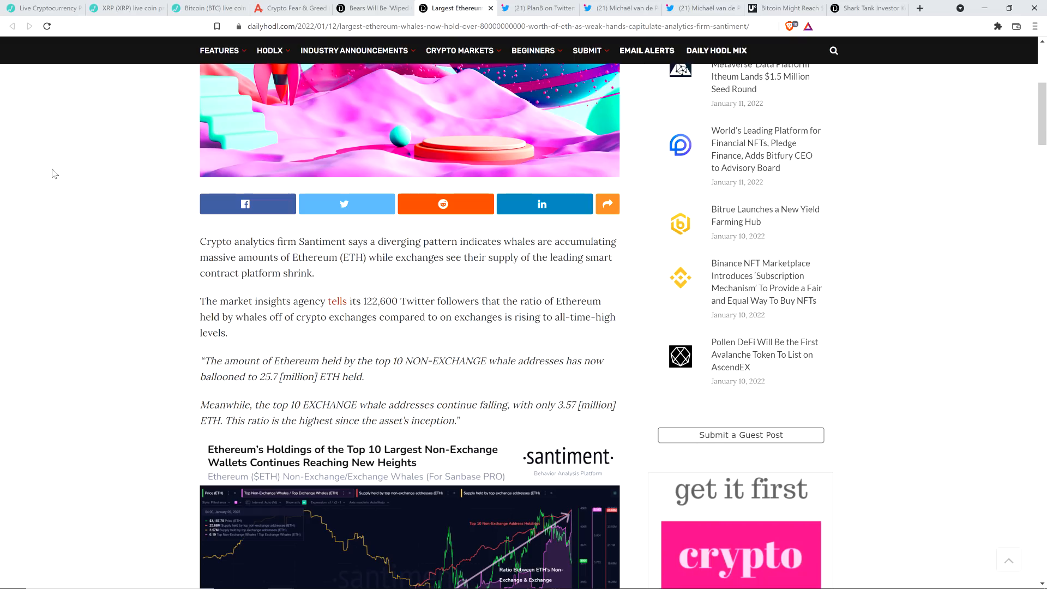
mouse_move(52, 166)
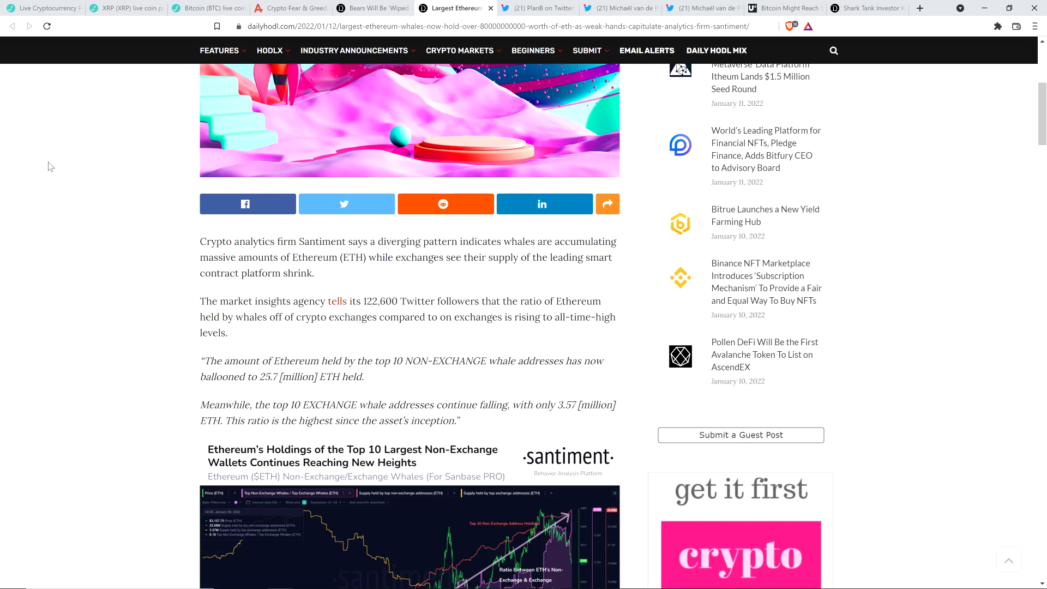
mouse_move(52, 171)
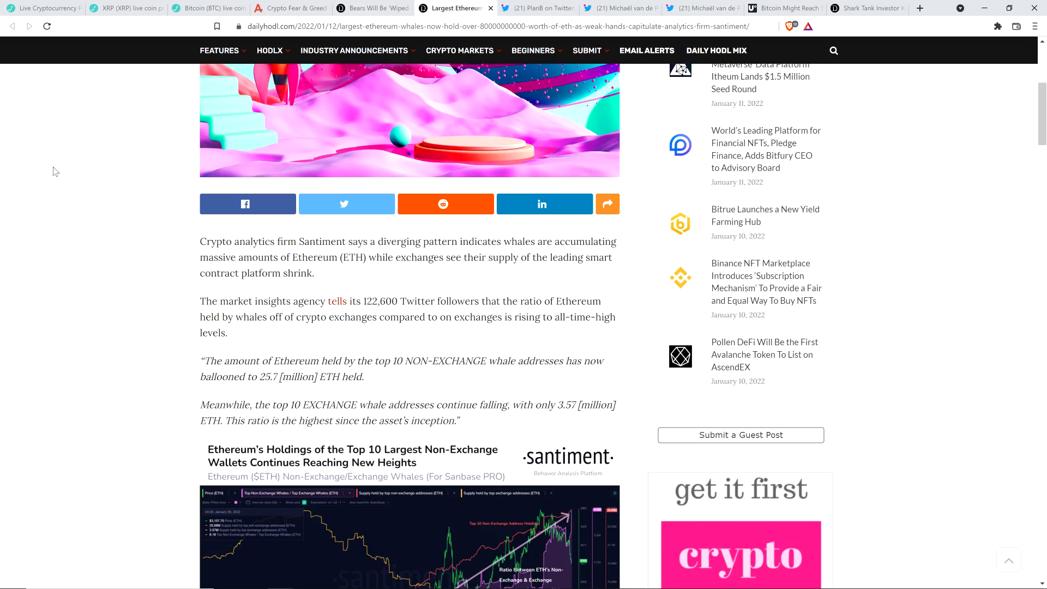
Bring up PlanB's 'The bounce will be epic' tweet with its Bitcoin chart
click(539, 8)
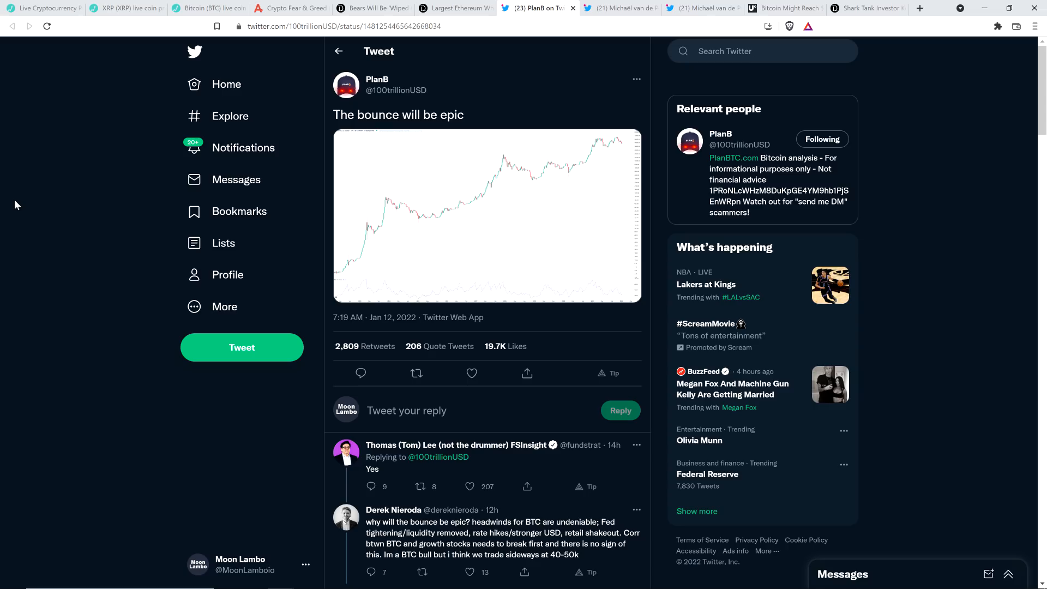
mouse_move(373, 111)
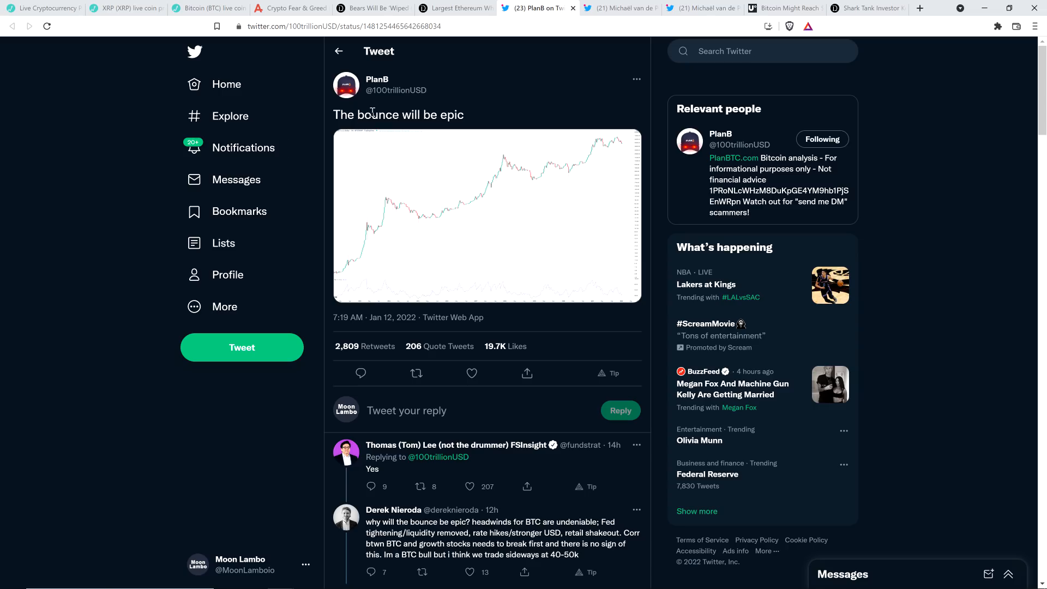
mouse_move(377, 78)
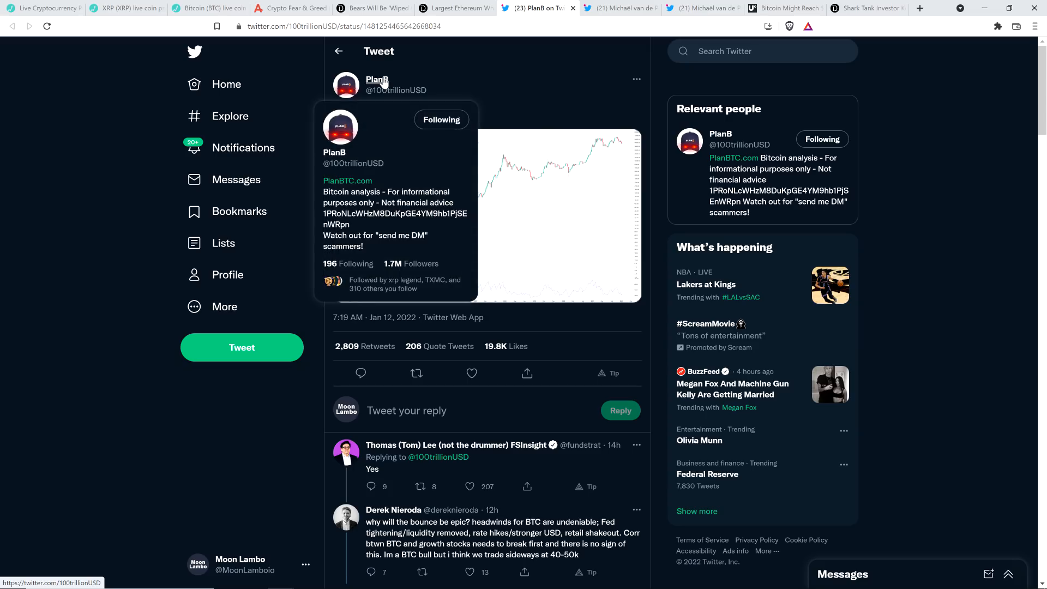
mouse_move(80, 159)
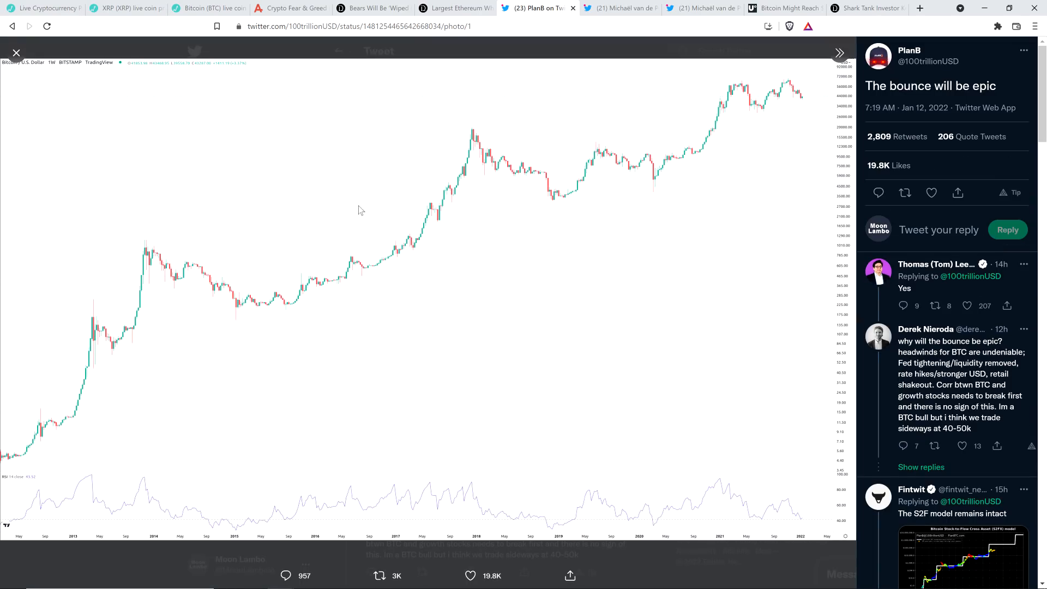
mouse_move(173, 118)
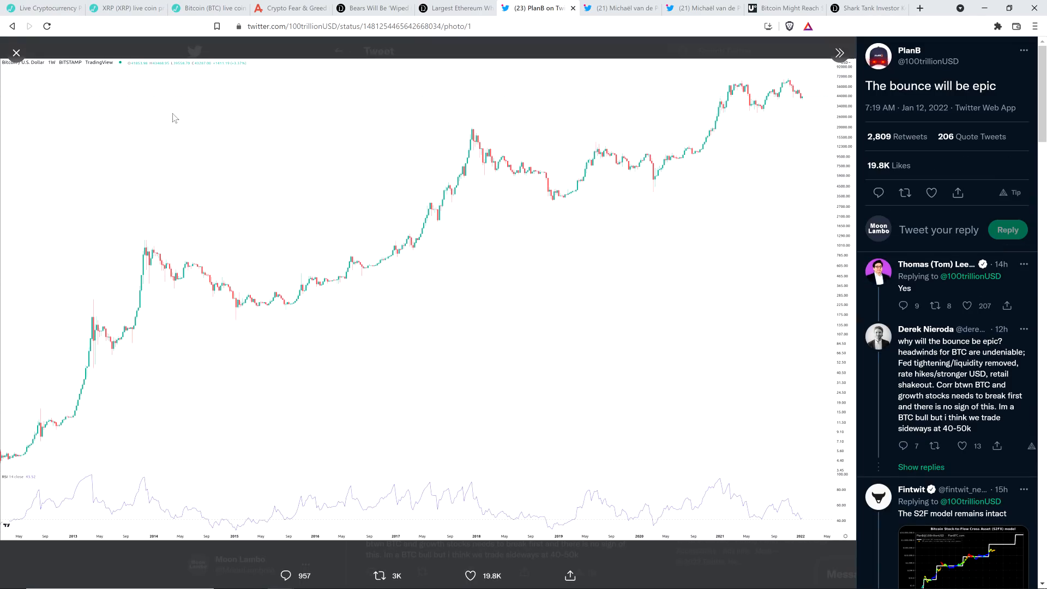
mouse_move(328, 111)
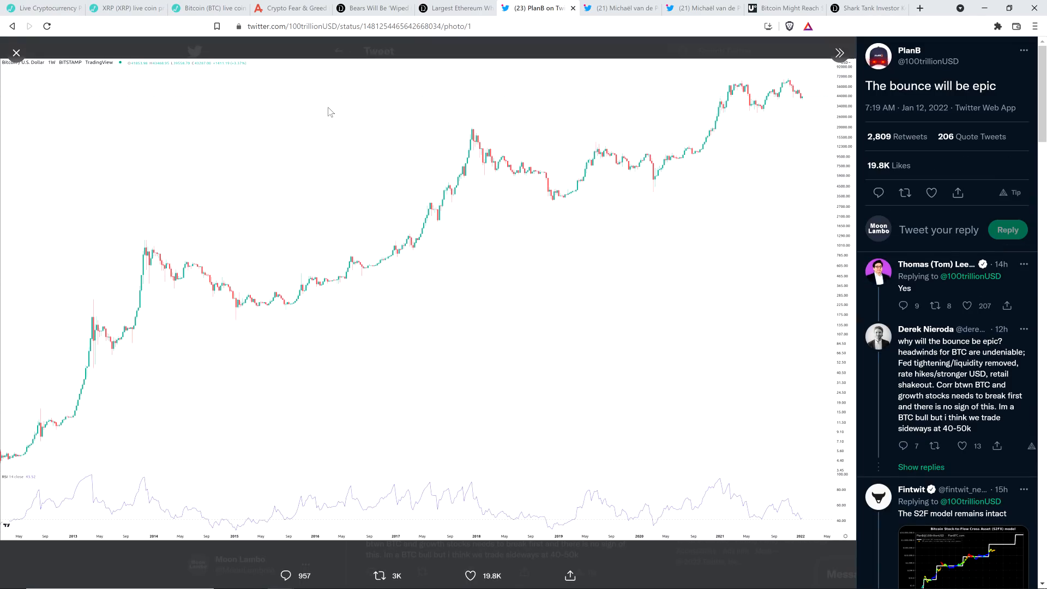
mouse_move(337, 128)
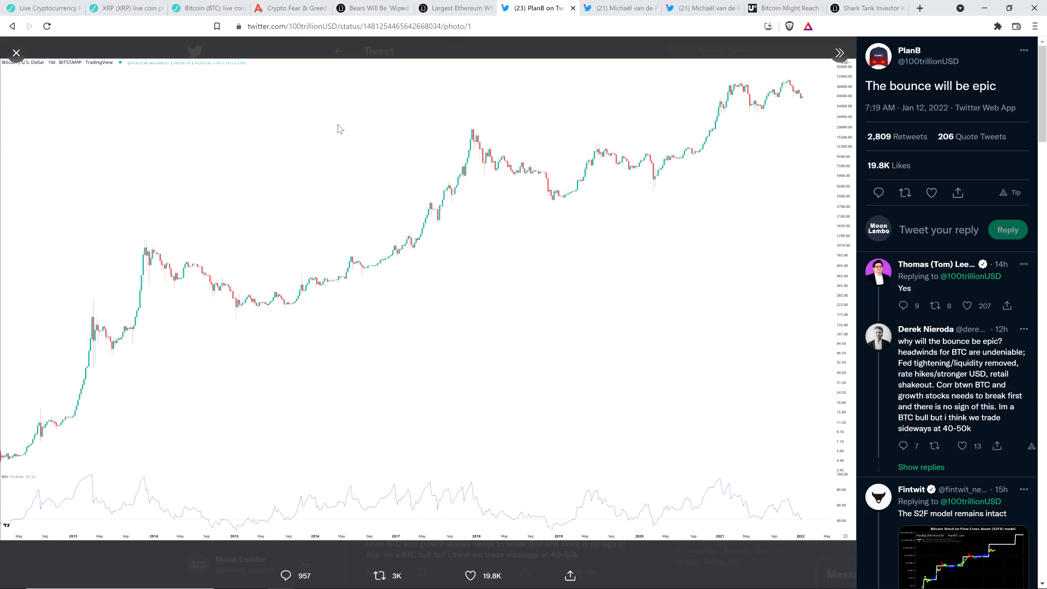
mouse_move(336, 126)
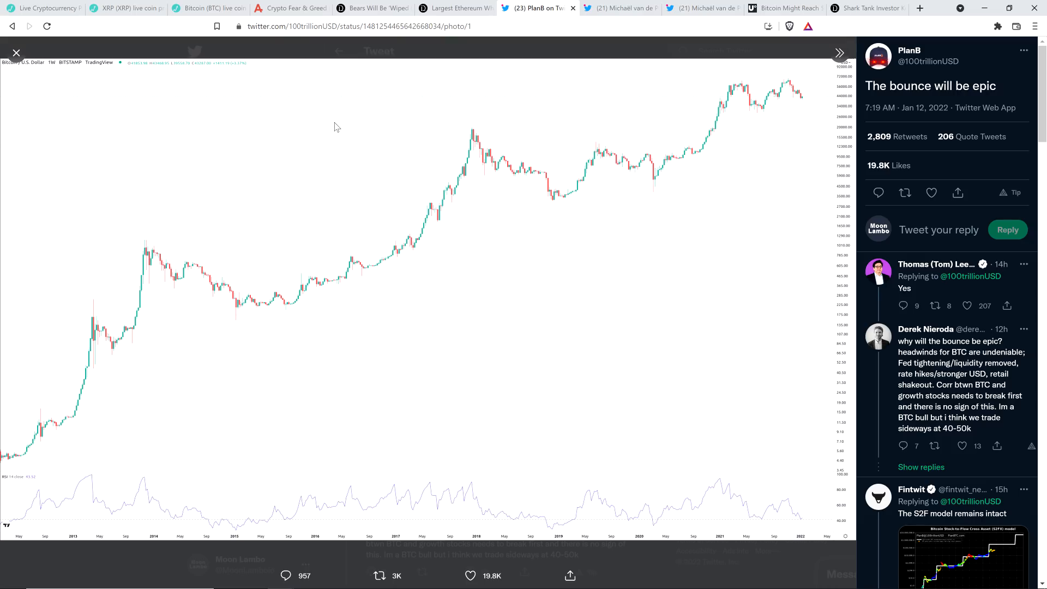
mouse_move(530, 119)
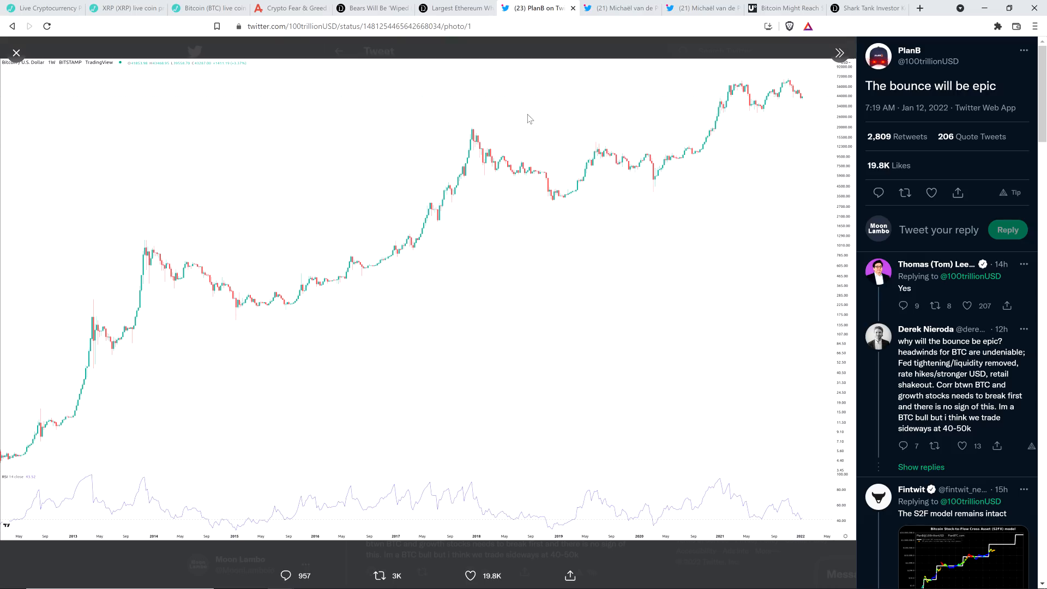
View Michaël van de Poppe's biggest-bull-run tweet with its Glassnode dormancy flow chart full-size
click(615, 8)
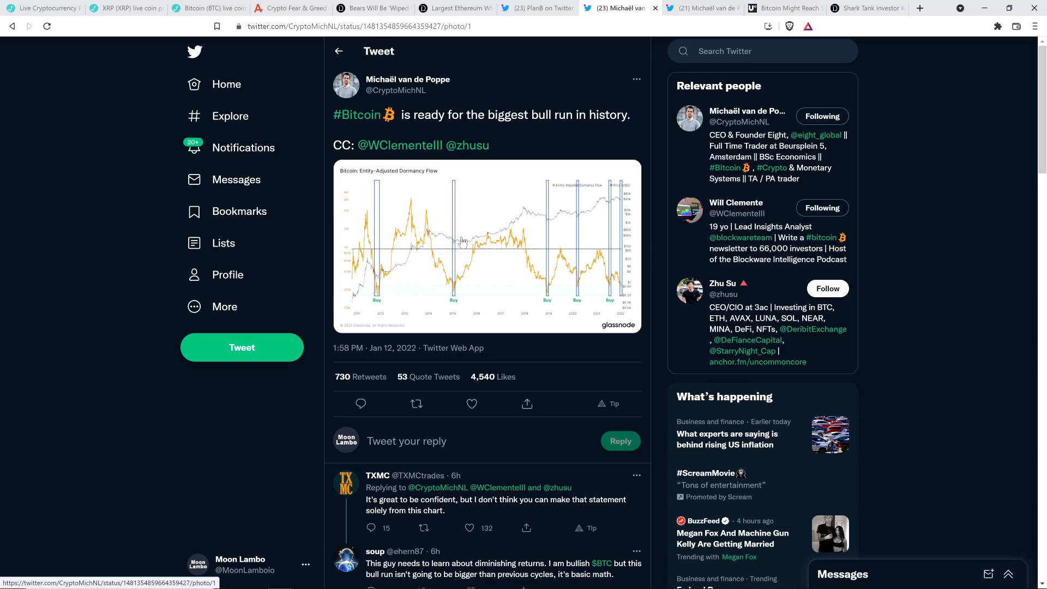
click(487, 247)
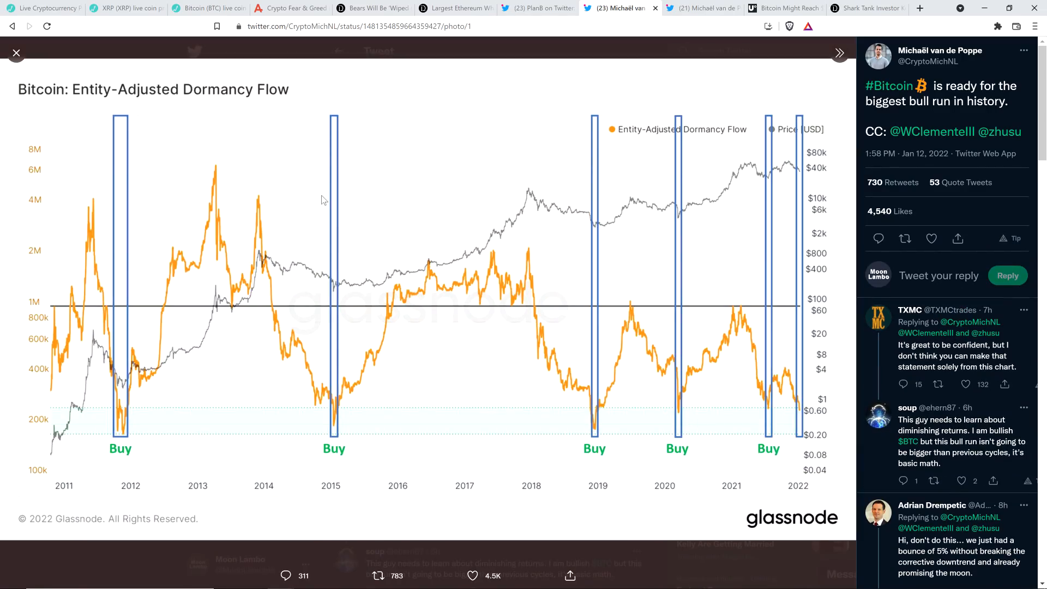
mouse_move(239, 125)
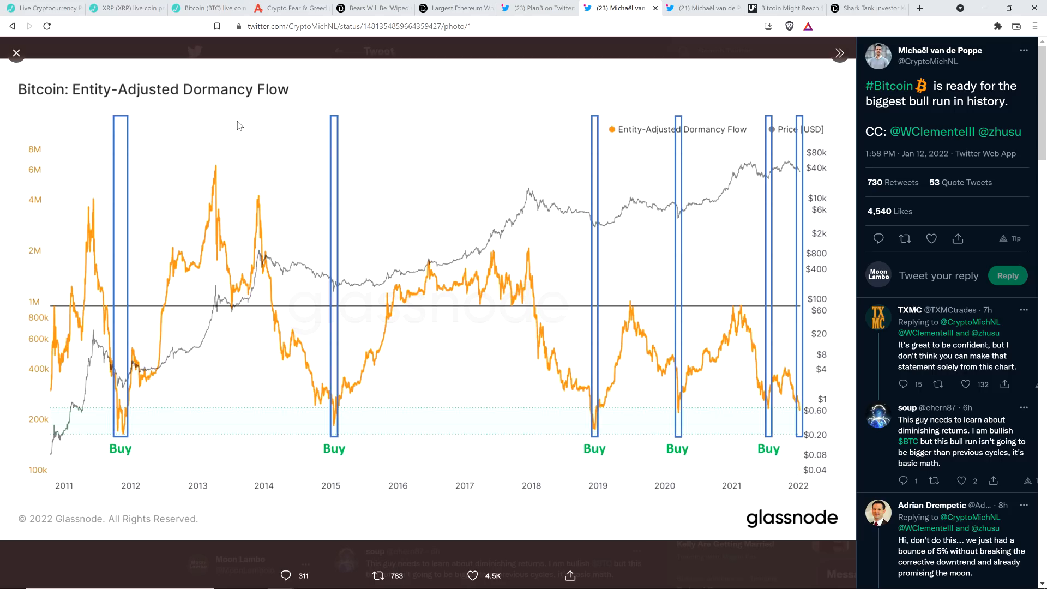
mouse_move(240, 111)
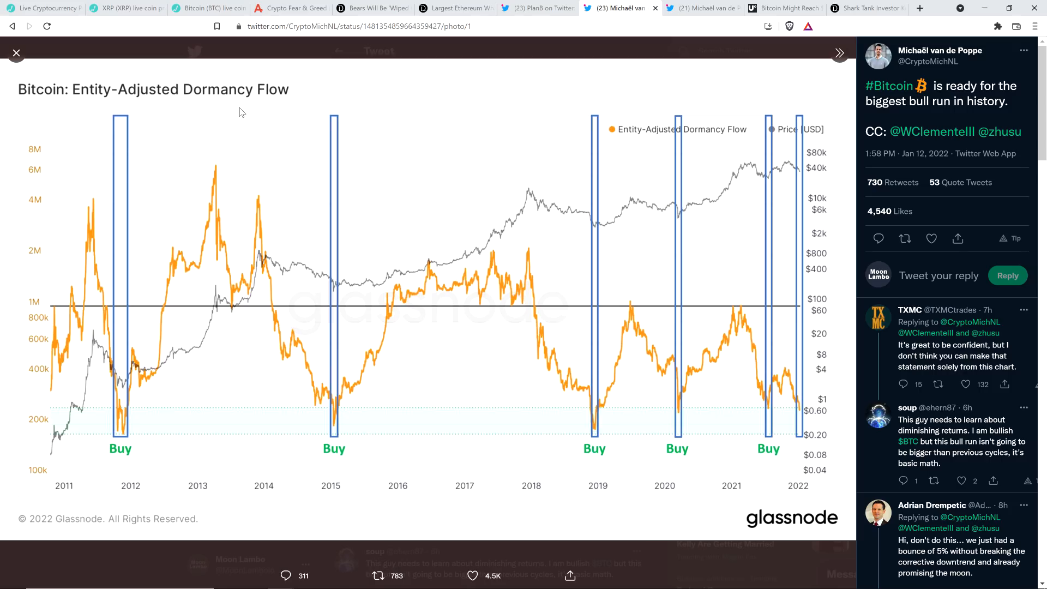
mouse_move(674, 6)
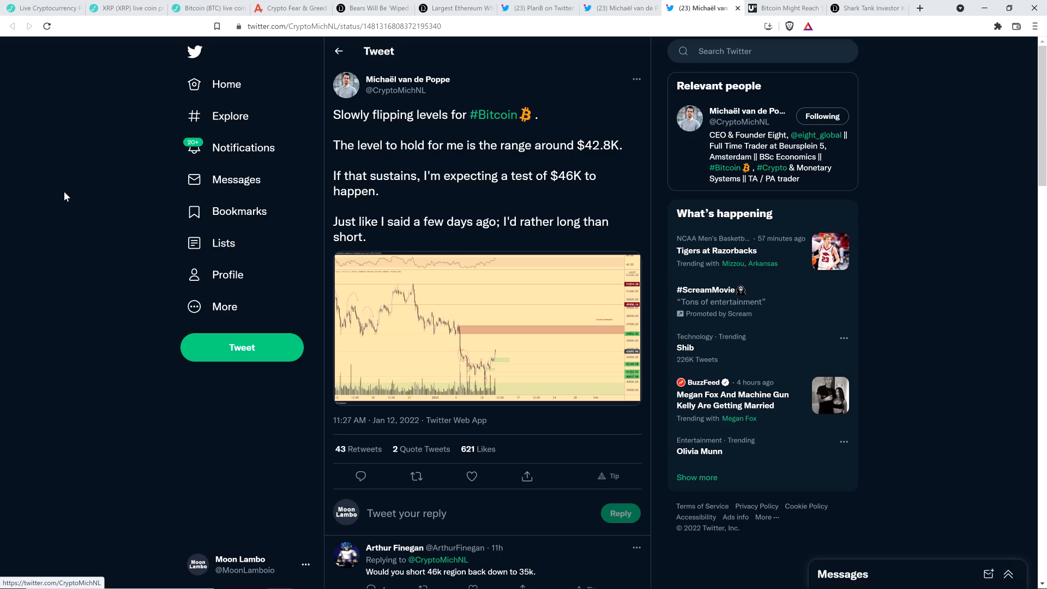
mouse_move(59, 183)
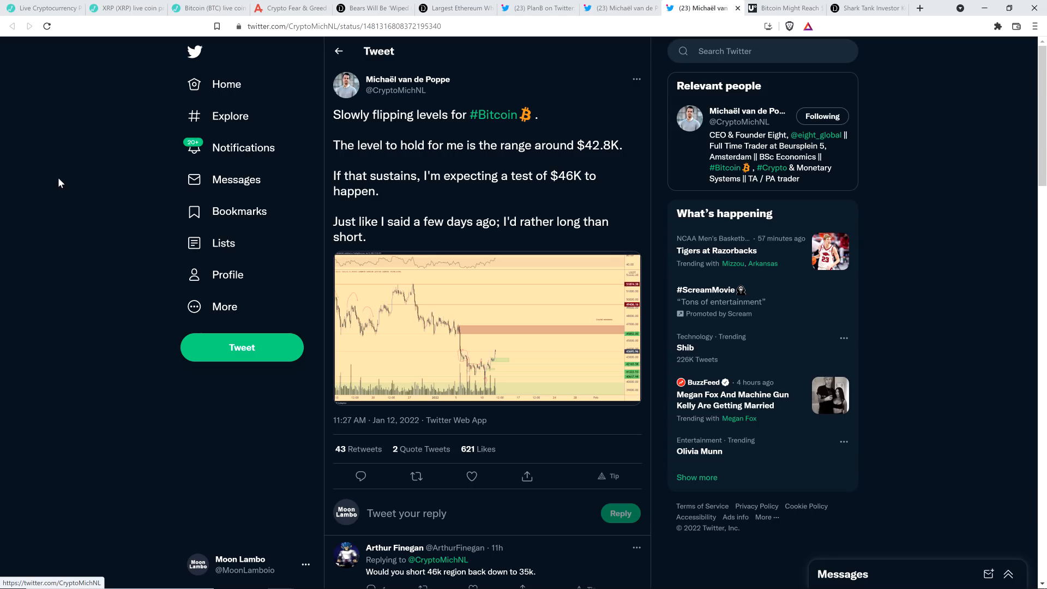
mouse_move(67, 176)
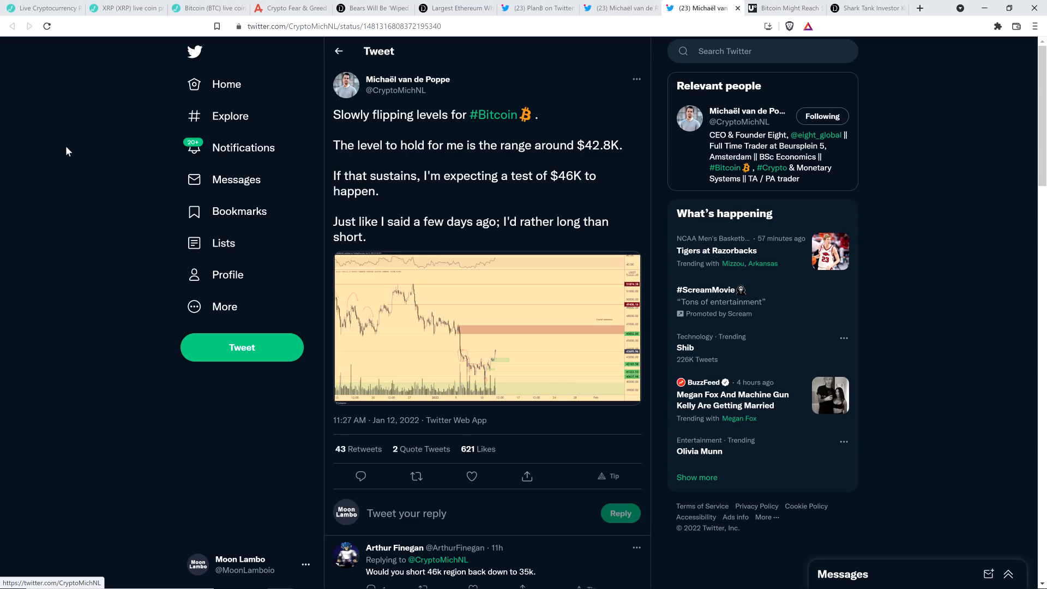
mouse_move(89, 173)
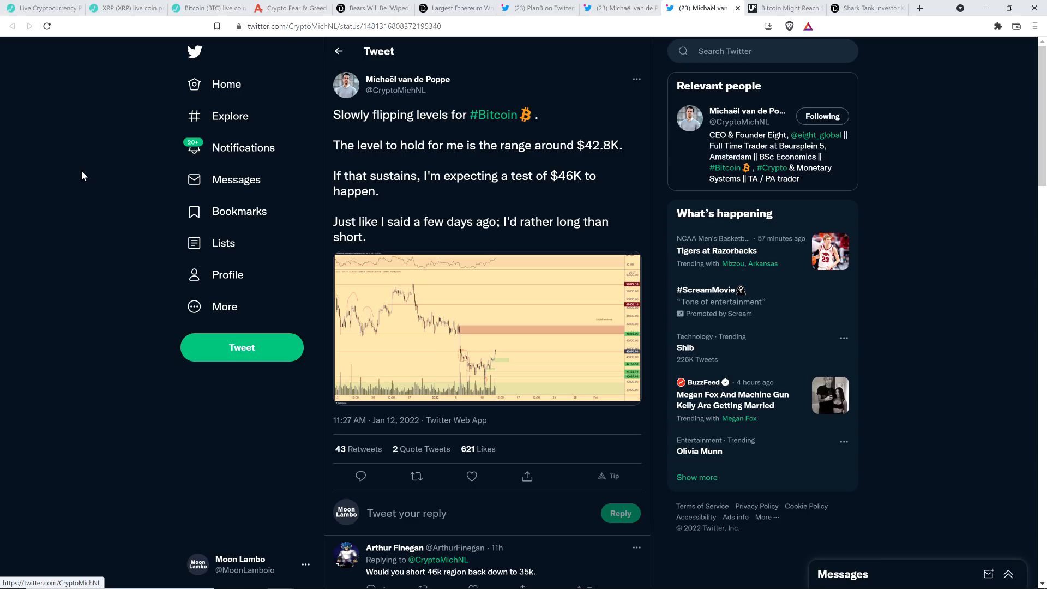
mouse_move(66, 178)
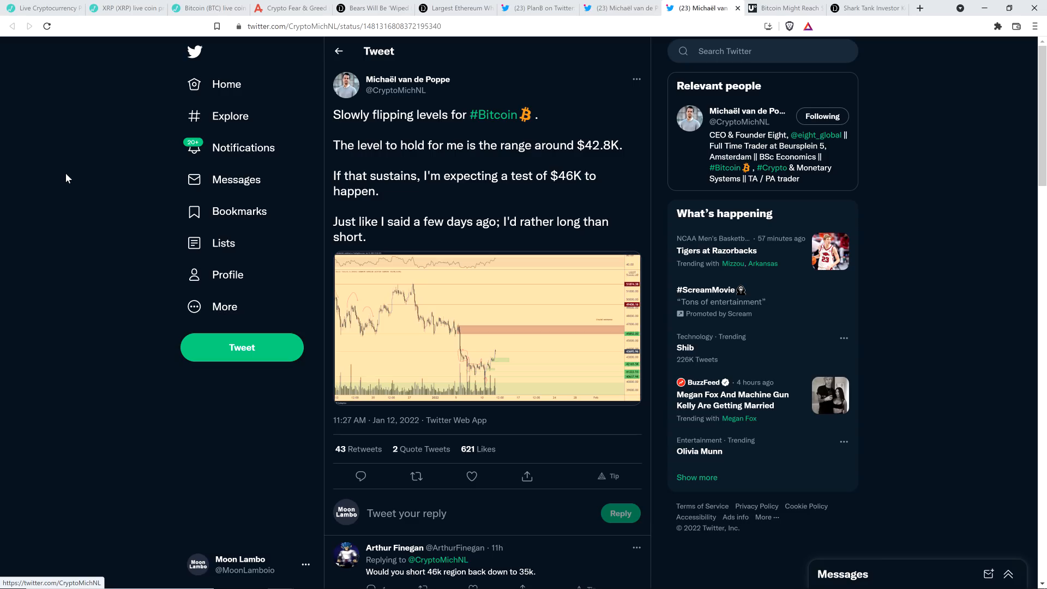
mouse_move(85, 161)
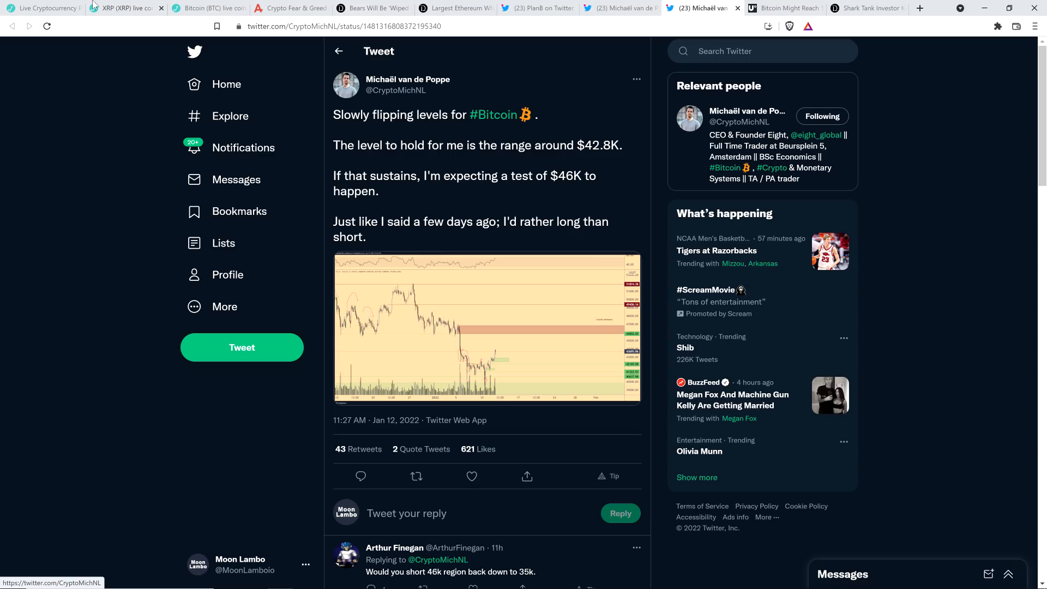
Return to Live Coin Watch's live top-coins price table after the Bitcoin-flipping-levels tweet
click(43, 8)
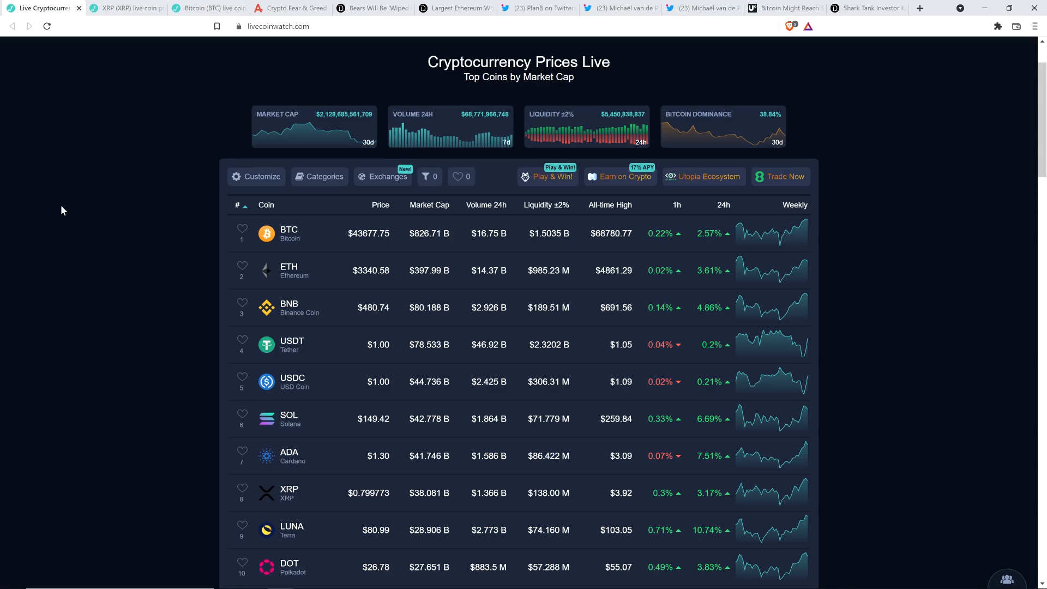